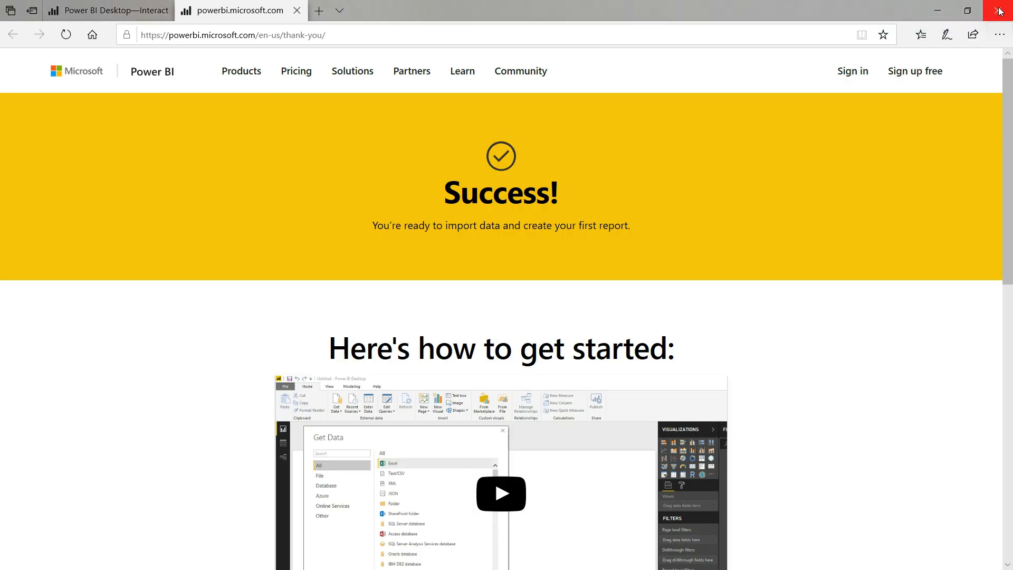
mouse_move(731, 282)
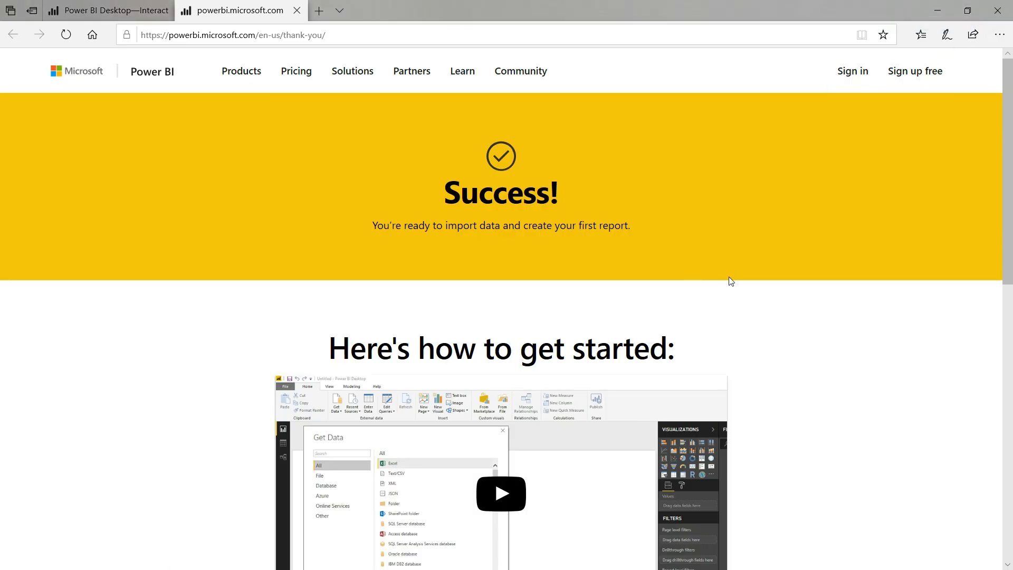
- Scroll down through the Power BI Pro features page
scroll("down", 3)
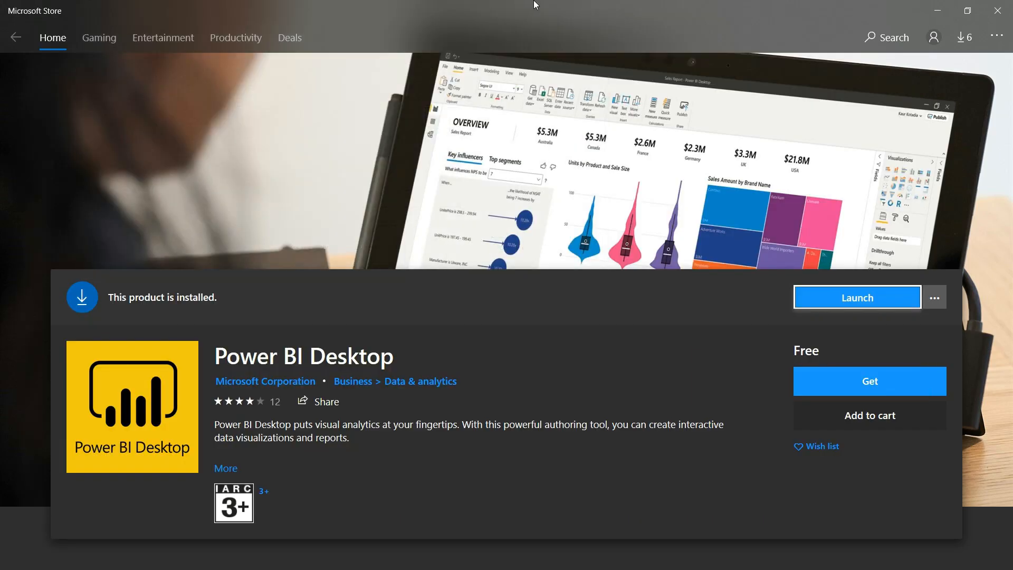
scroll("down", 3)
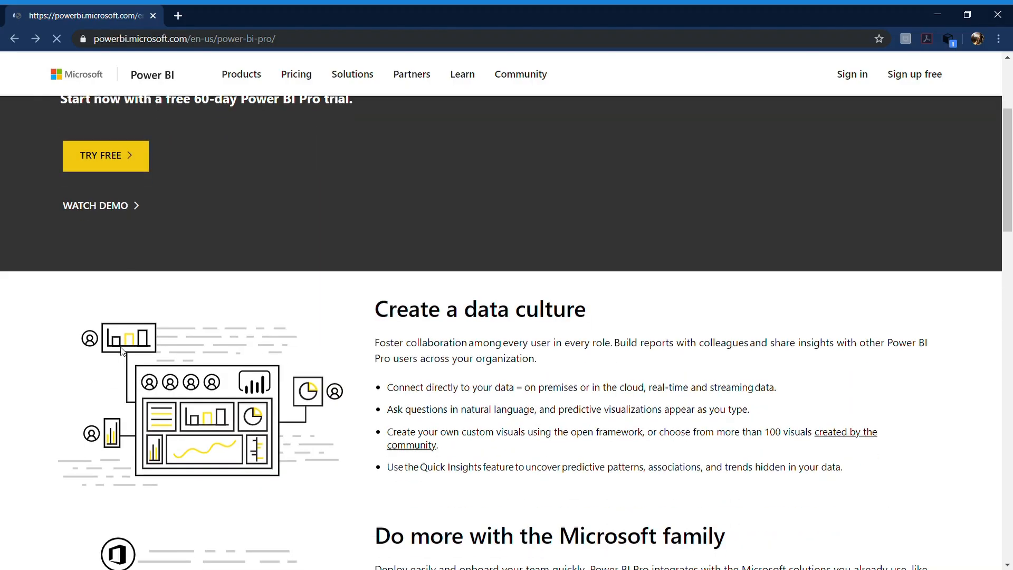
scroll("down", 3)
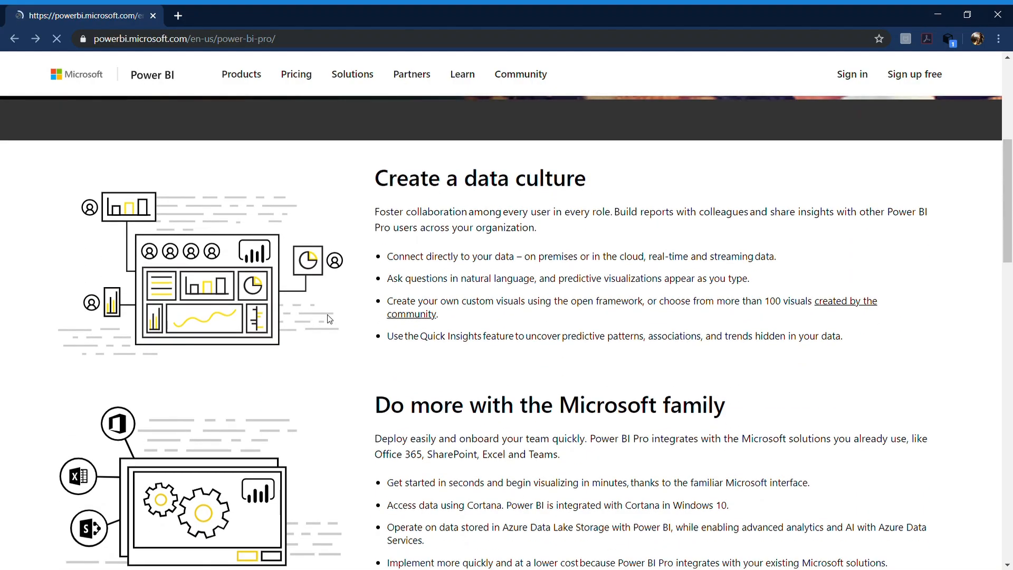
scroll("down", 3)
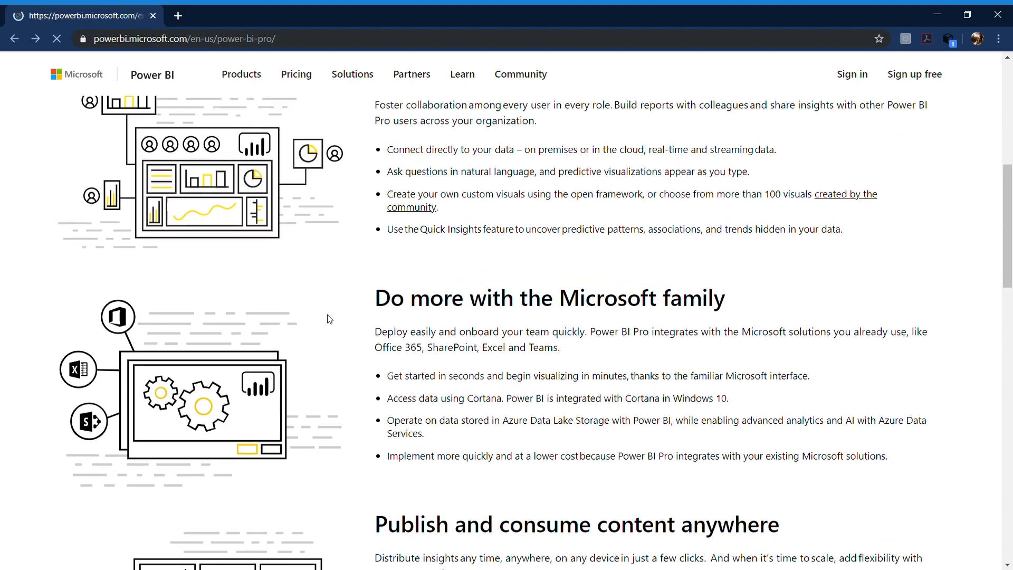
scroll("up", 3)
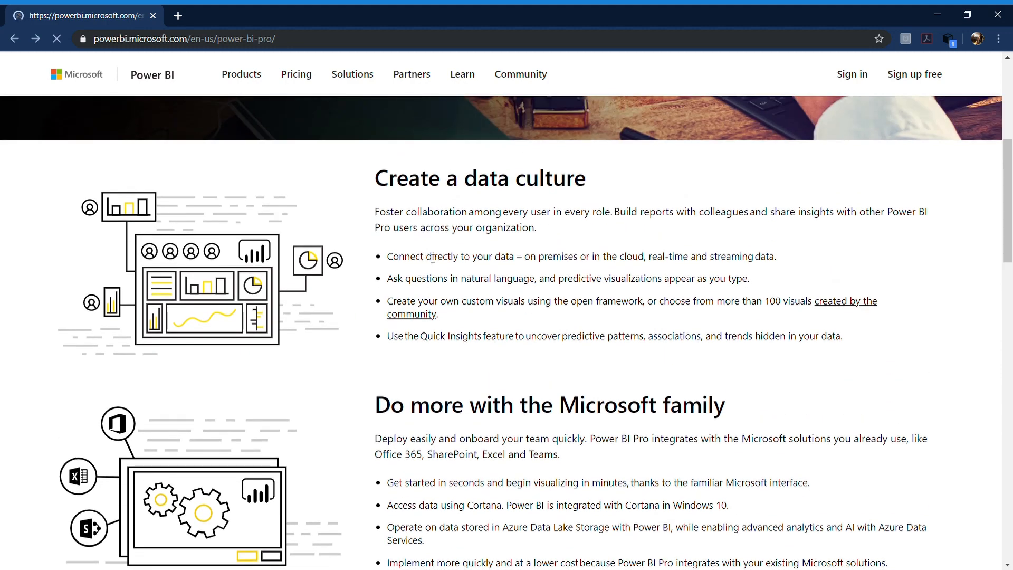
scroll("down", 3)
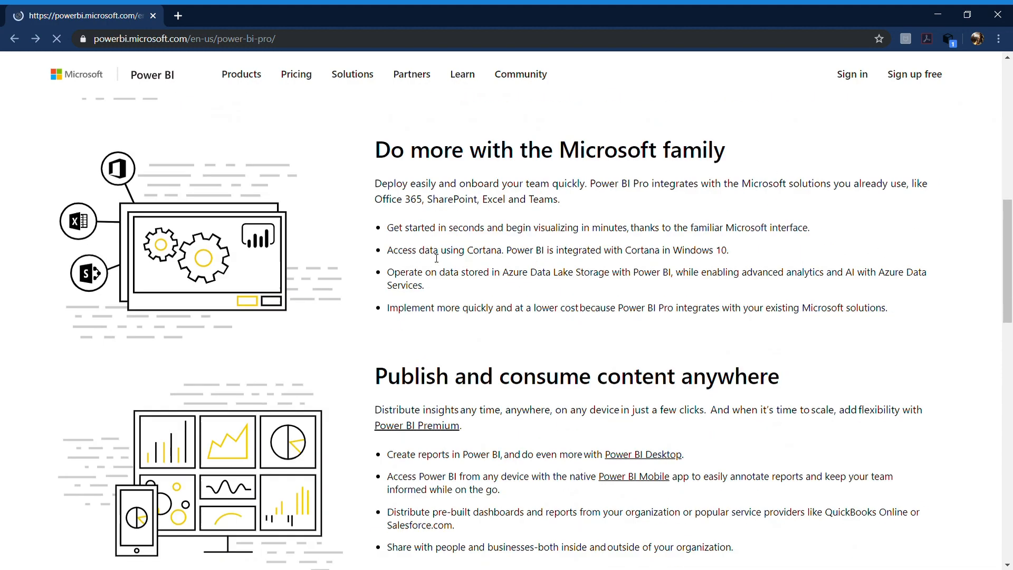
scroll("down", 3)
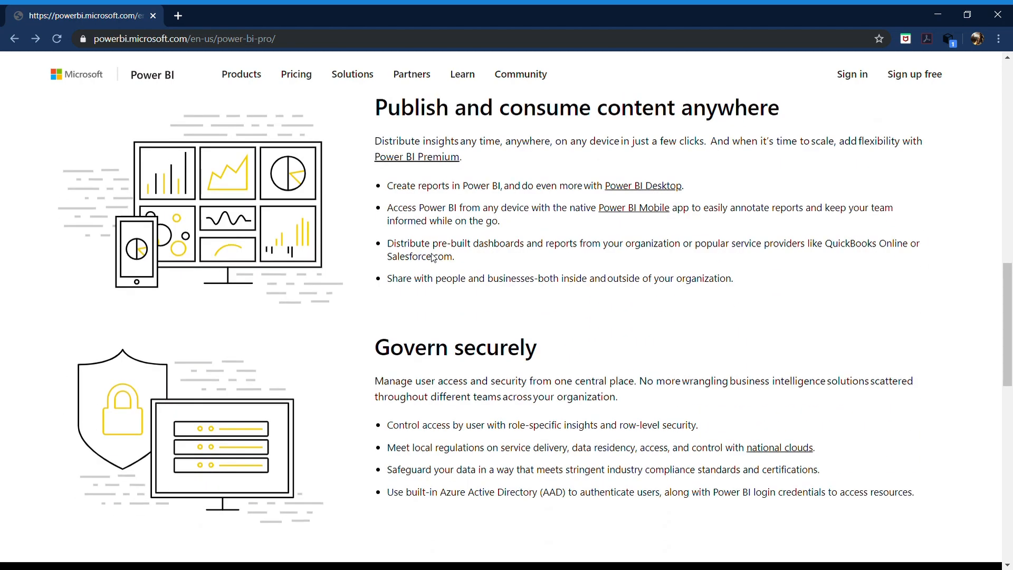
scroll("down", 3)
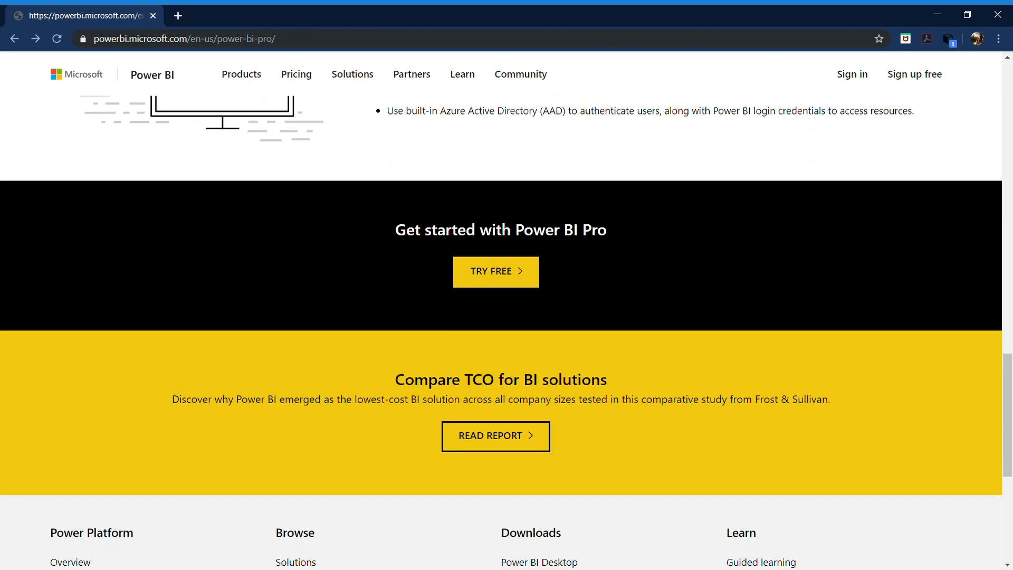
scroll("down", 3)
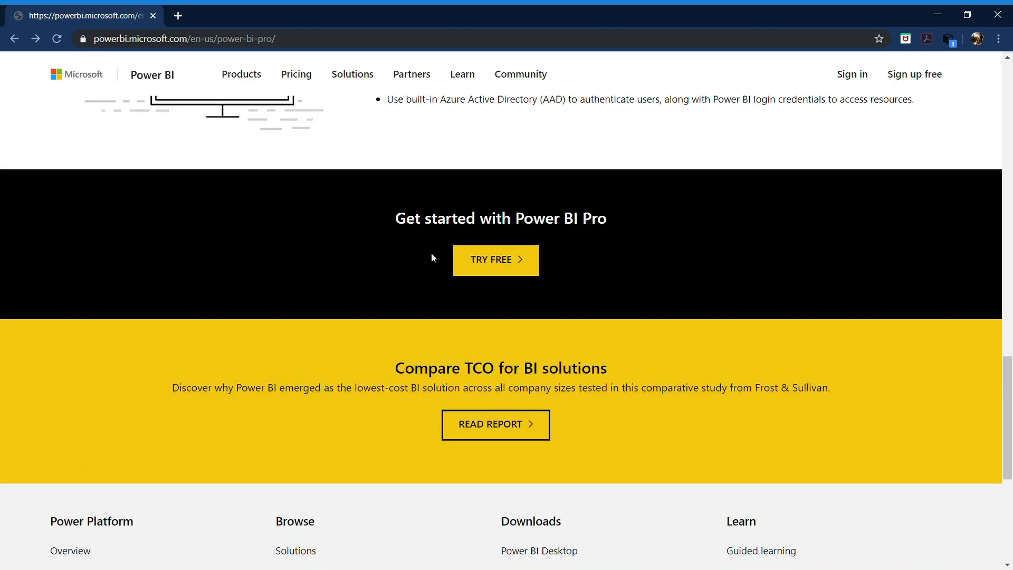
mouse_move(512, 264)
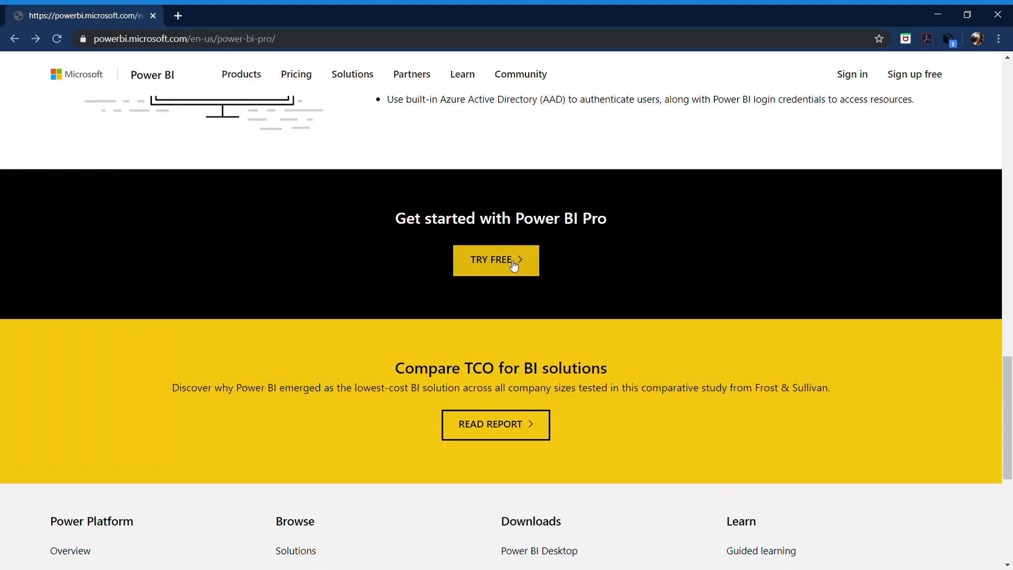
- Scroll back up and pick an entry from the Power BI Products menu
scroll("up", 3)
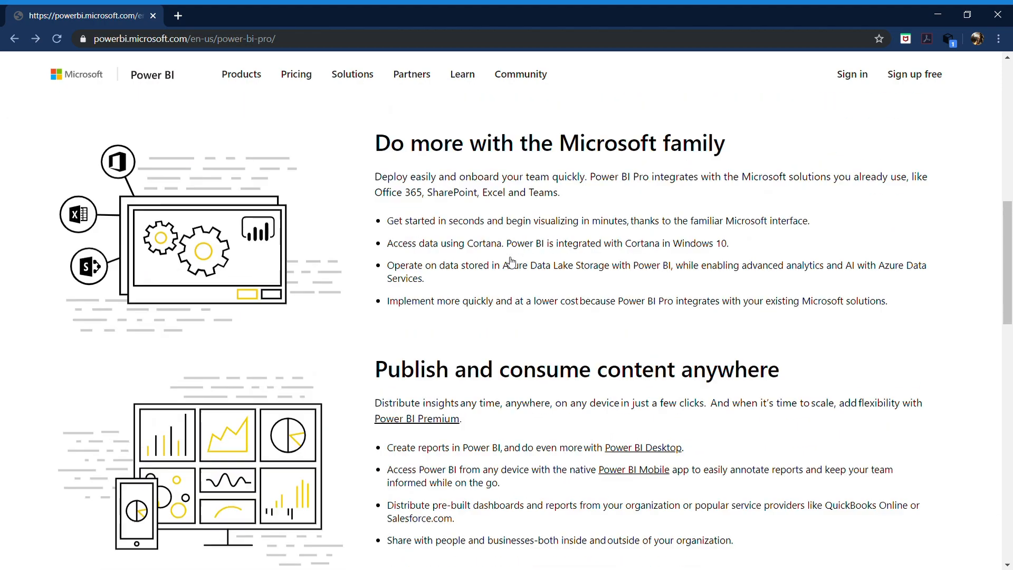
scroll("up", 3)
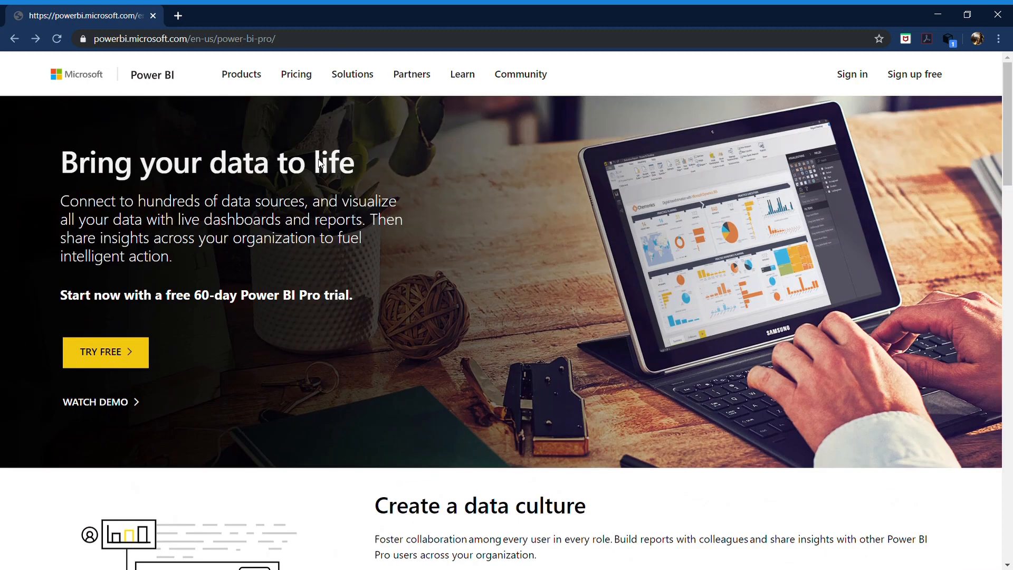
left_click(241, 73)
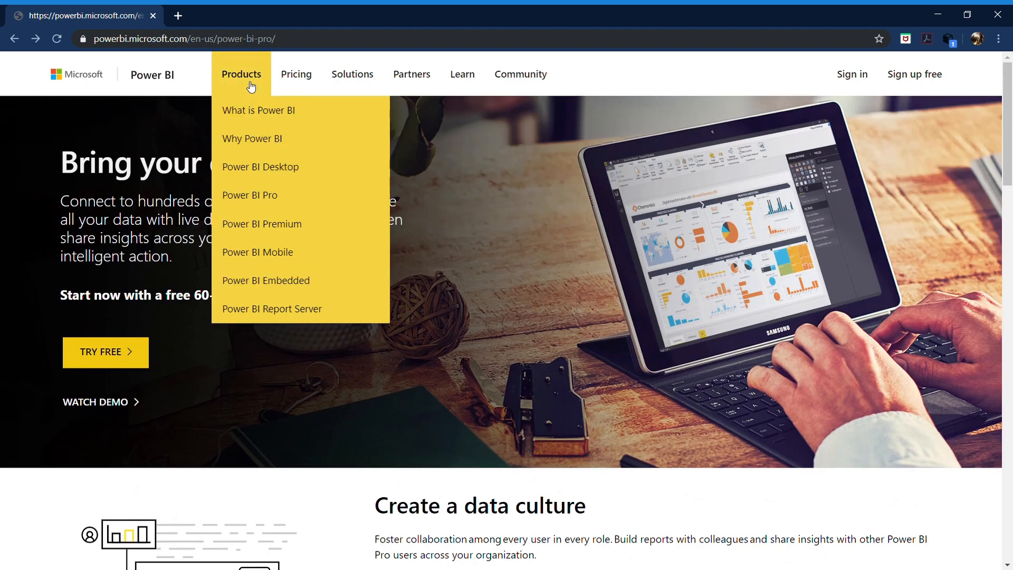
mouse_move(309, 227)
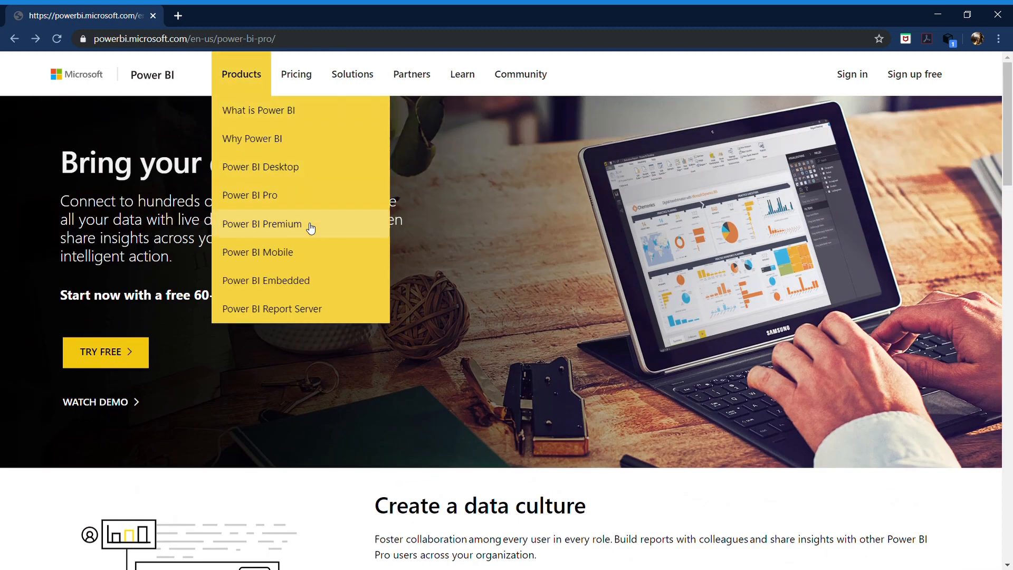
left_click(262, 224)
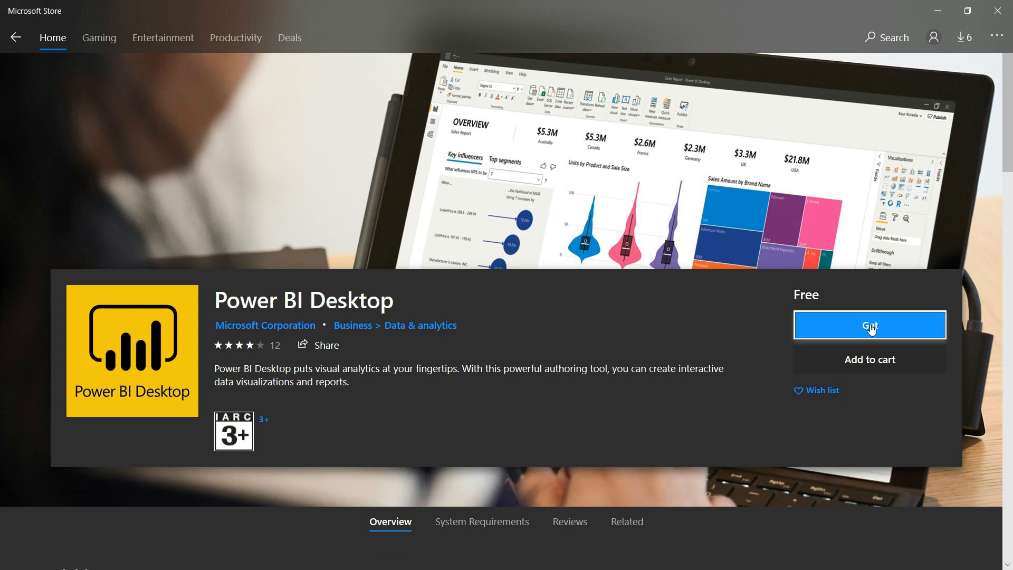
mouse_move(644, 286)
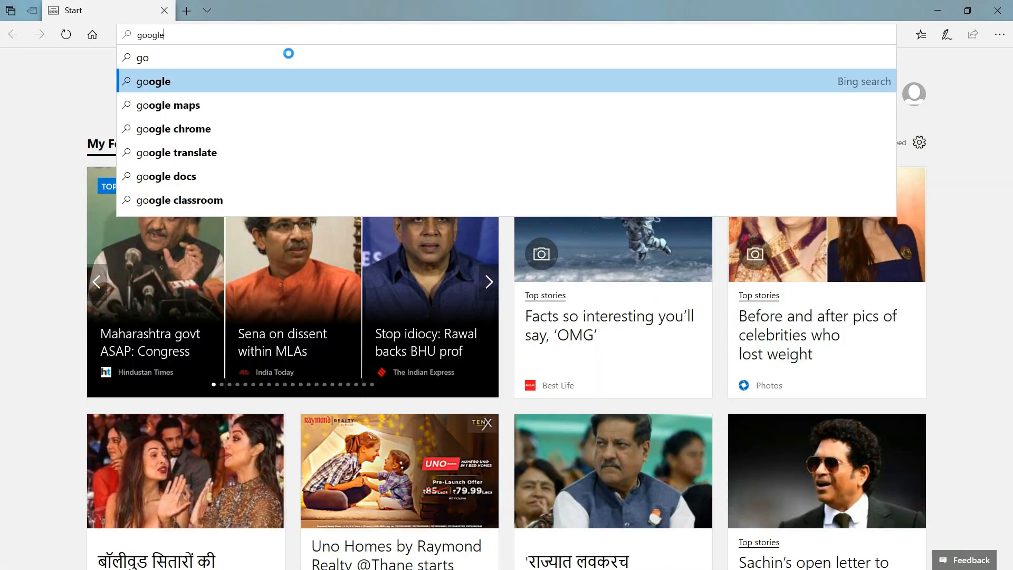
- Search Google for 'Microsoft' and open Power BI Desktop's free download listing
left_click(151, 81)
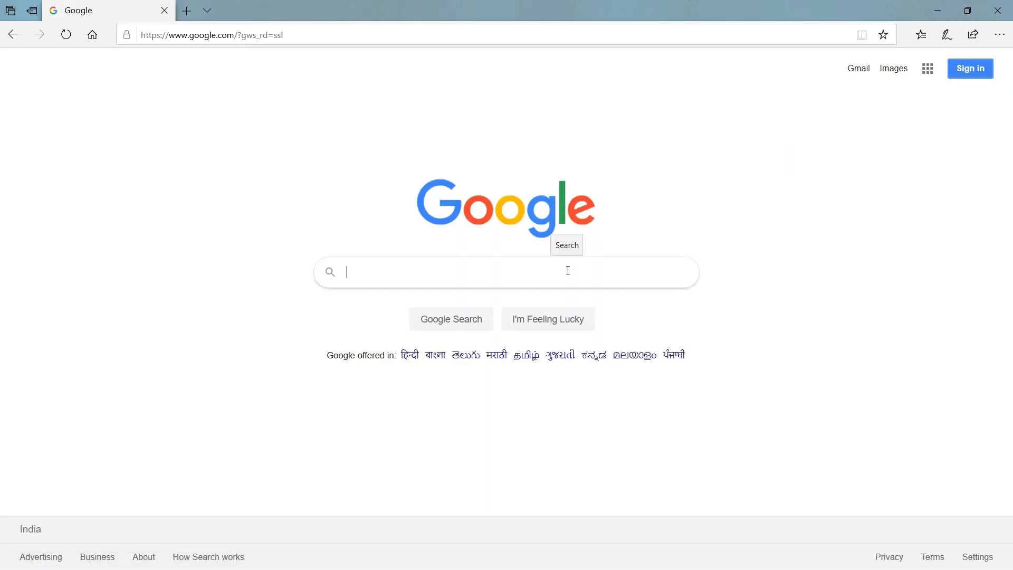
type("Microsoft")
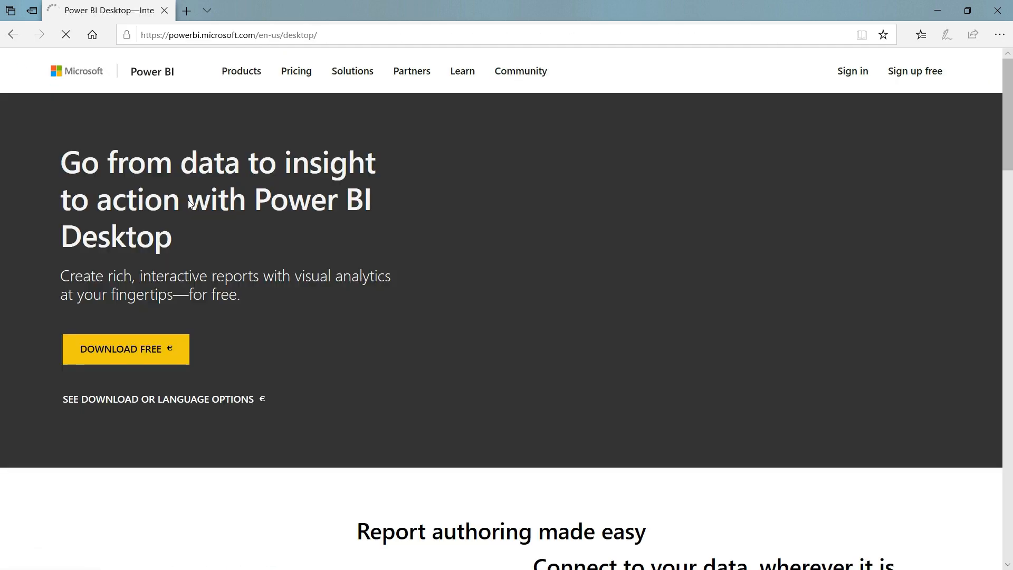
left_click(120, 349)
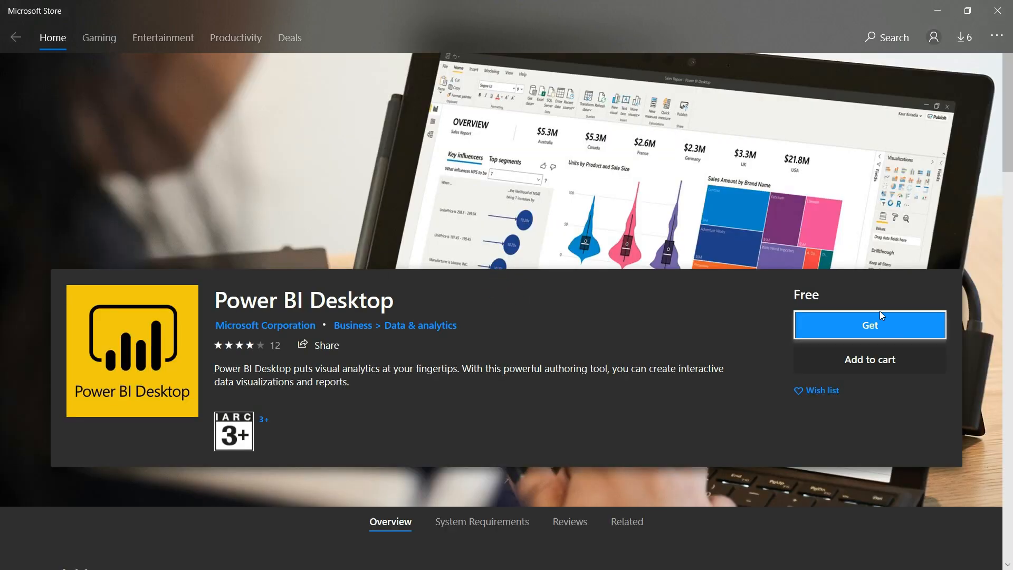
- Get Power BI Desktop from the Microsoft Store, then launch it
left_click(869, 325)
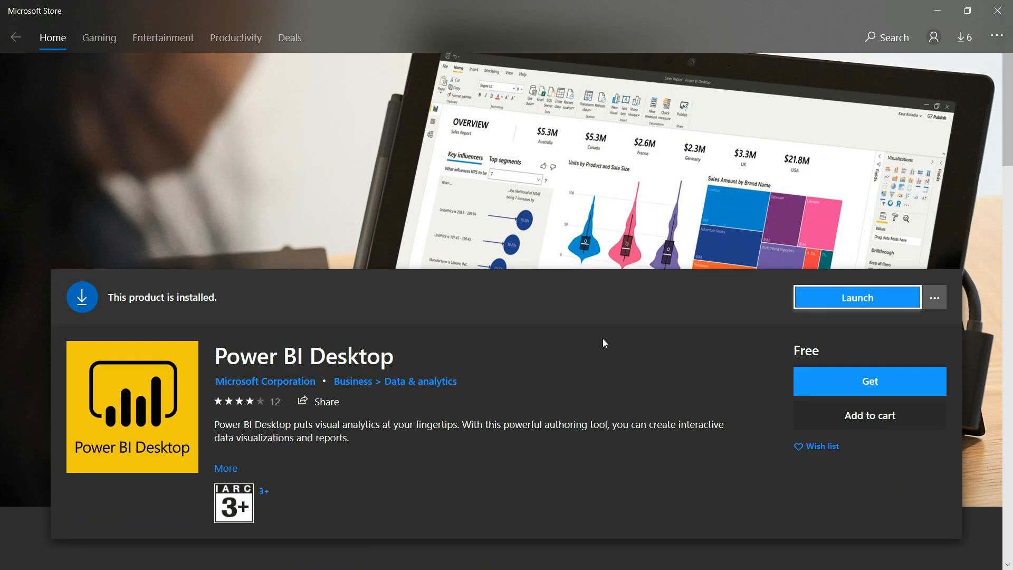
left_click(855, 297)
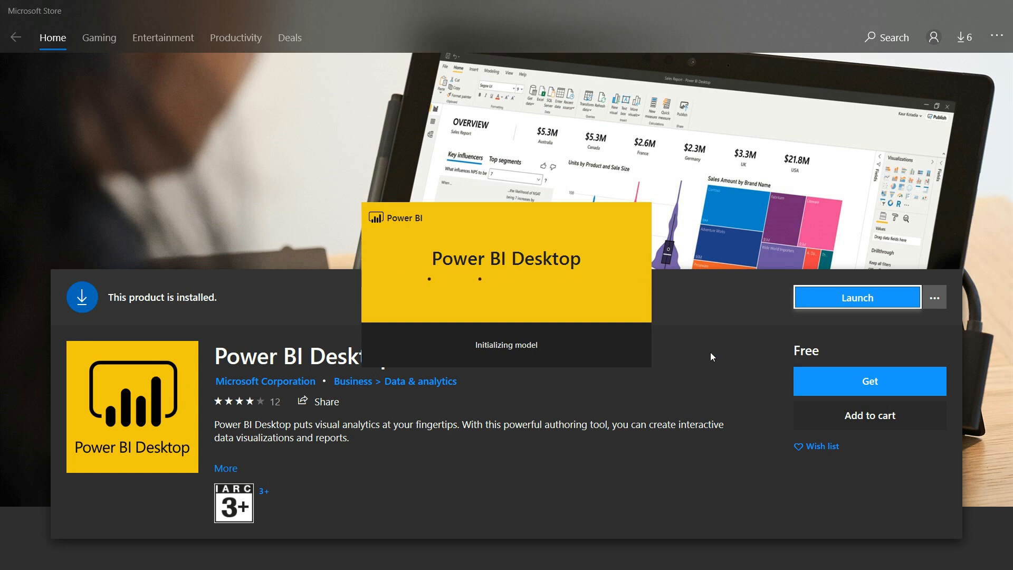
- Enter 'Prathamesh More' in the welcome form and close the start screens
left_click(856, 297)
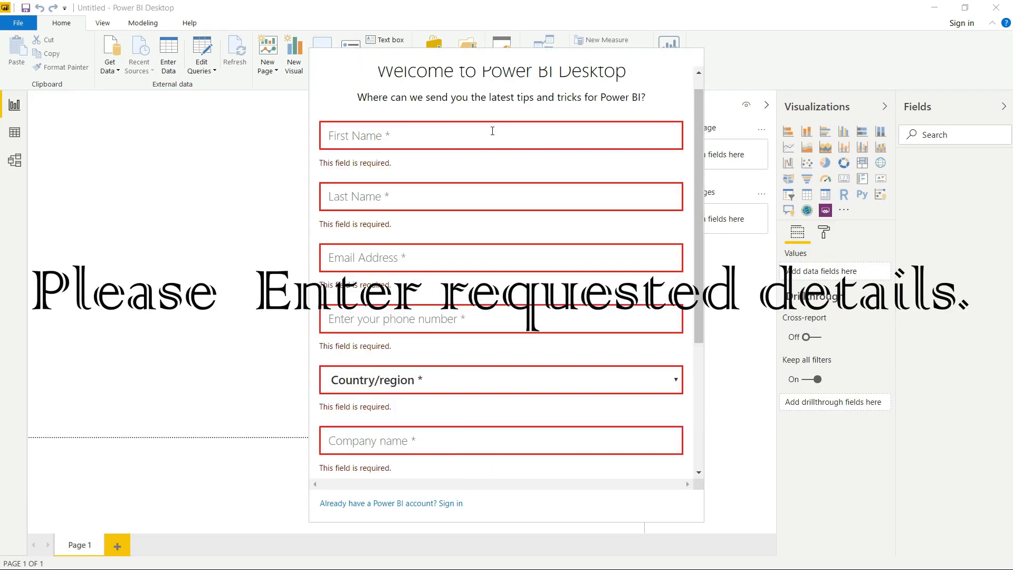
type("Prathamesh More")
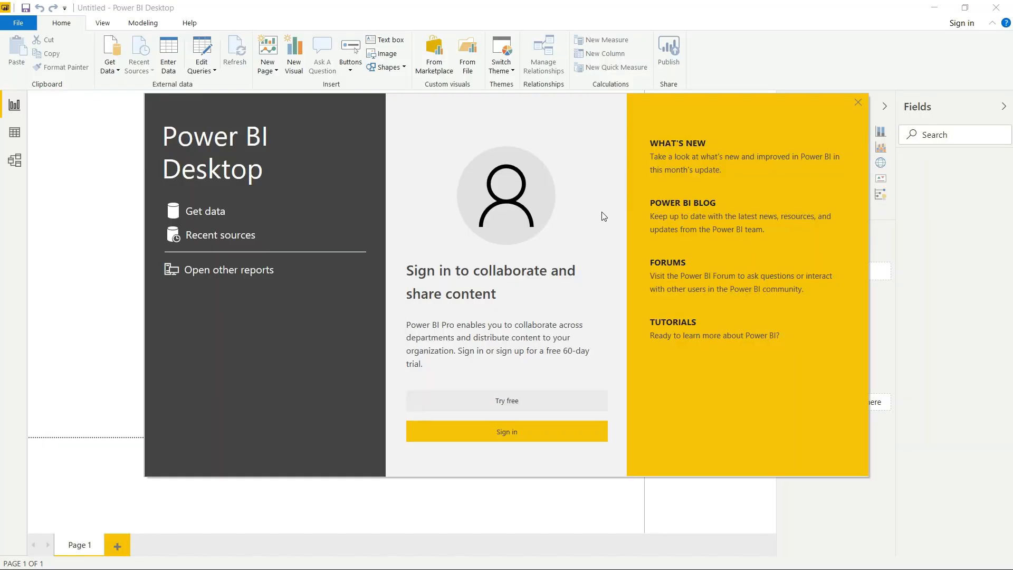
mouse_move(639, 104)
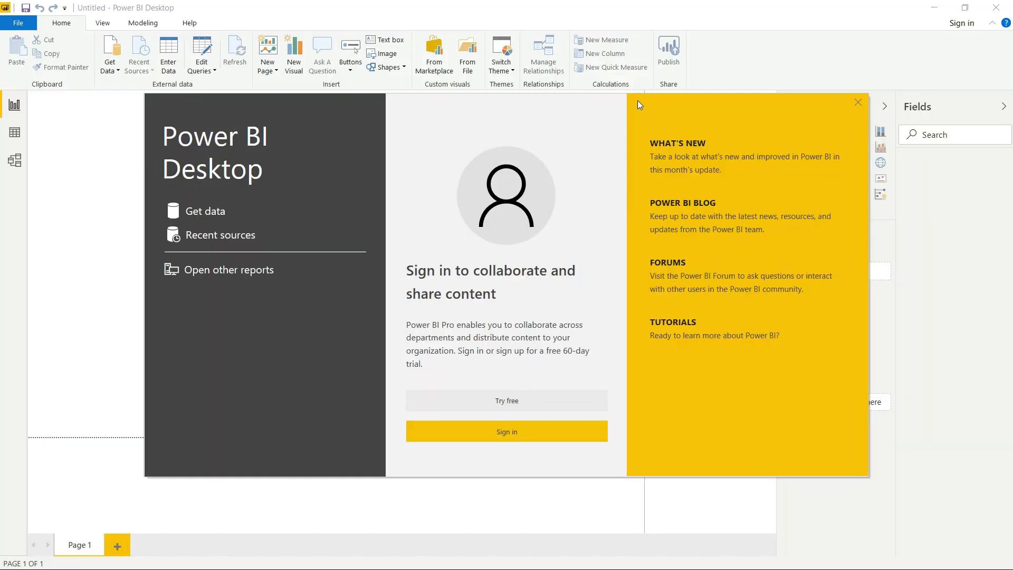
mouse_move(1007, 52)
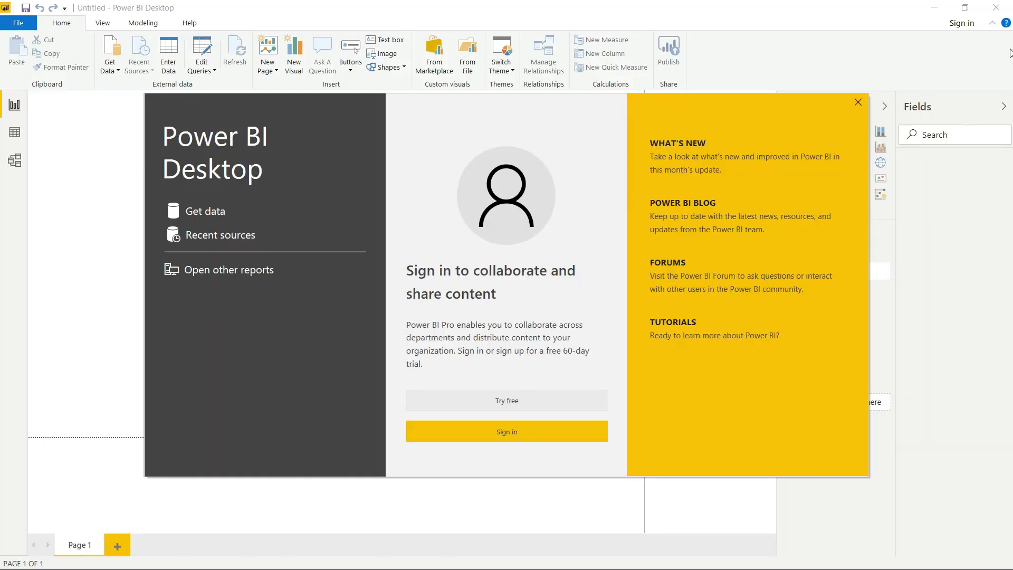
left_click(857, 102)
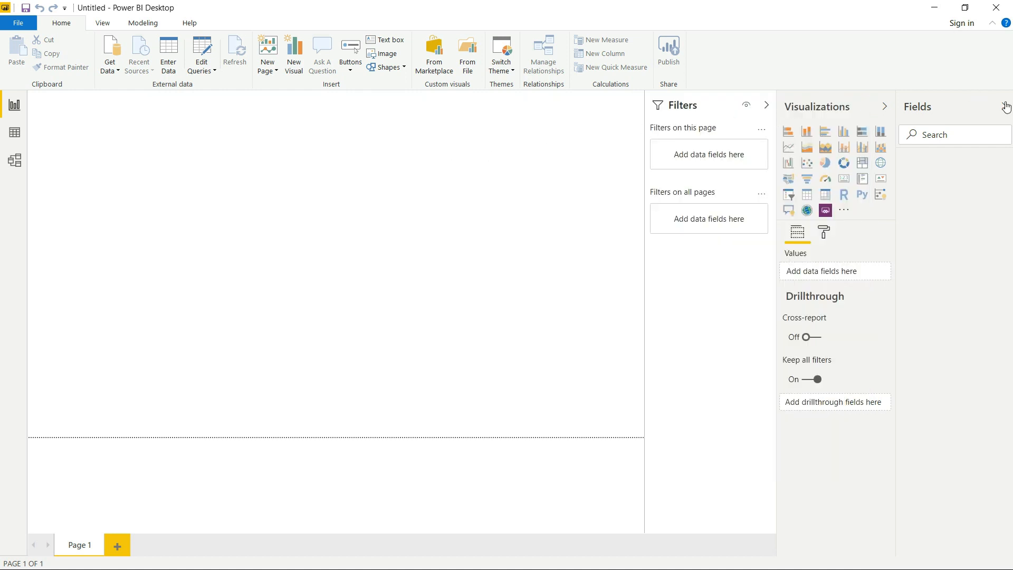
left_click(1007, 107)
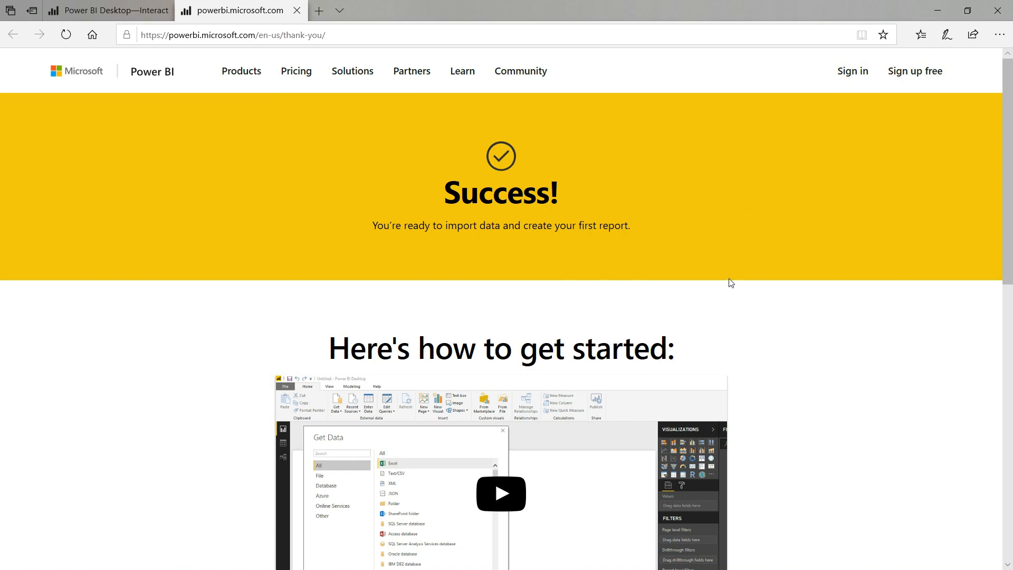
scroll("down", 3)
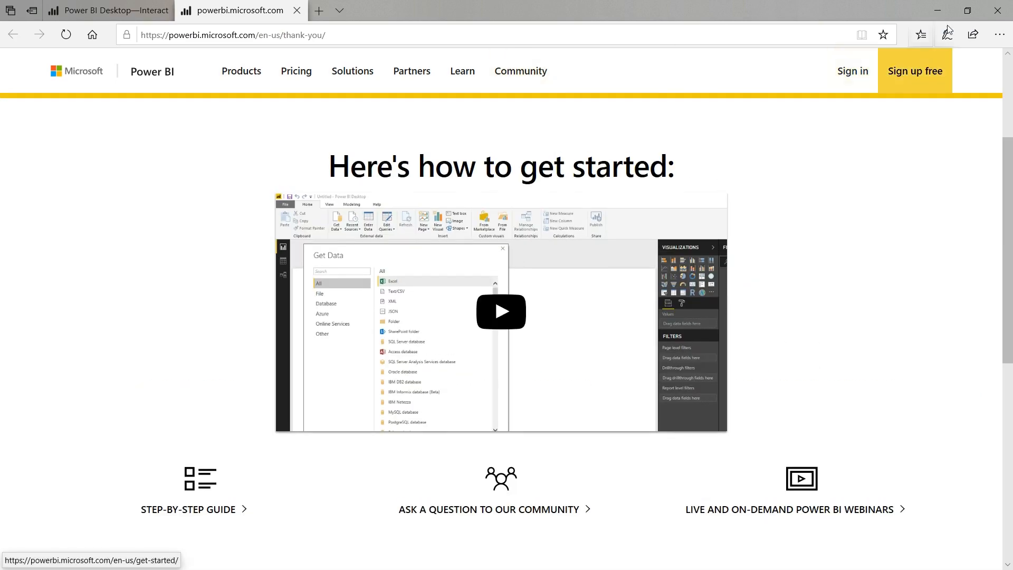
left_click(935, 10)
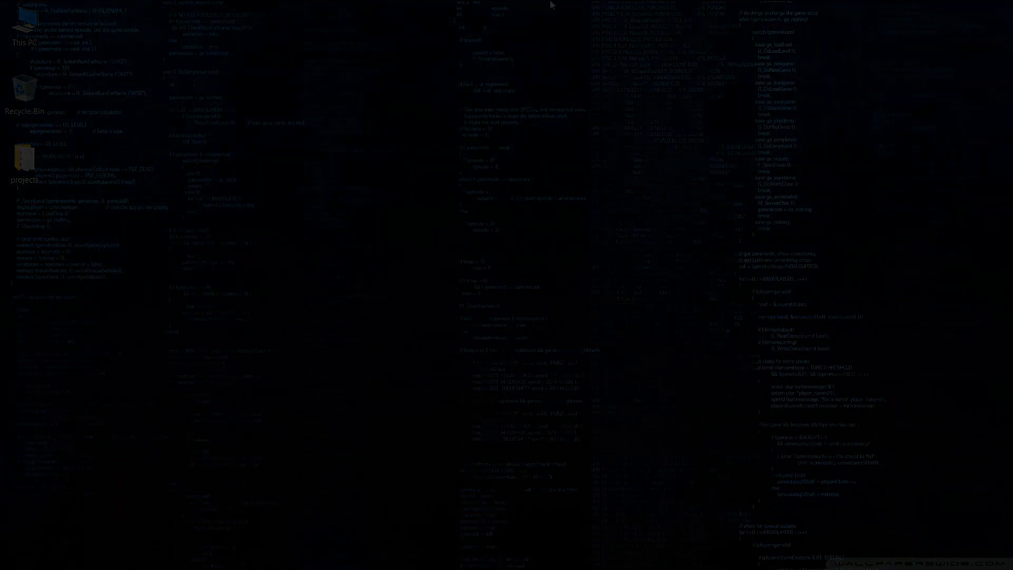
key("alt+tab")
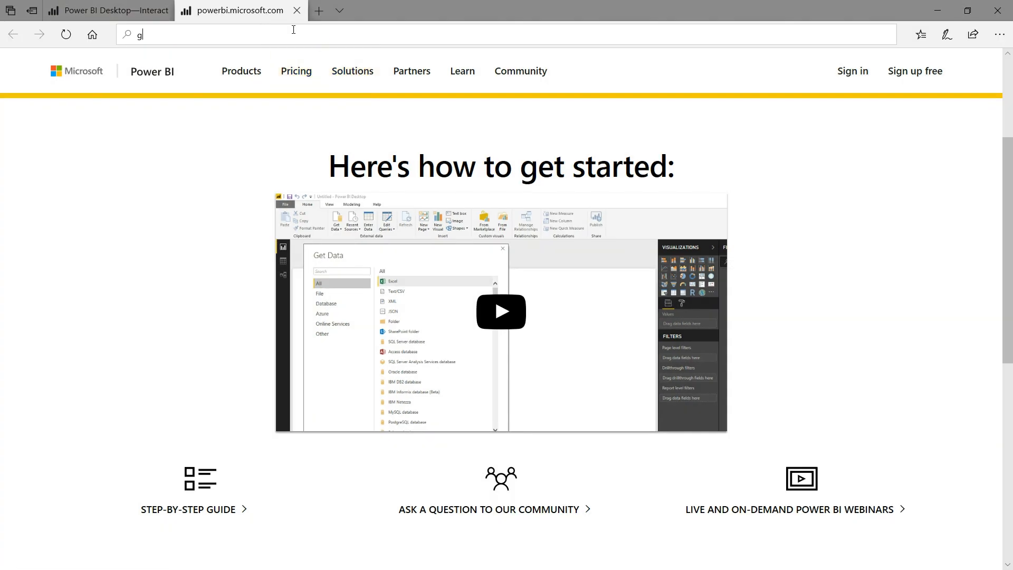
- Search Google for 'tableau' and open the official Tableau site result
key("Return")
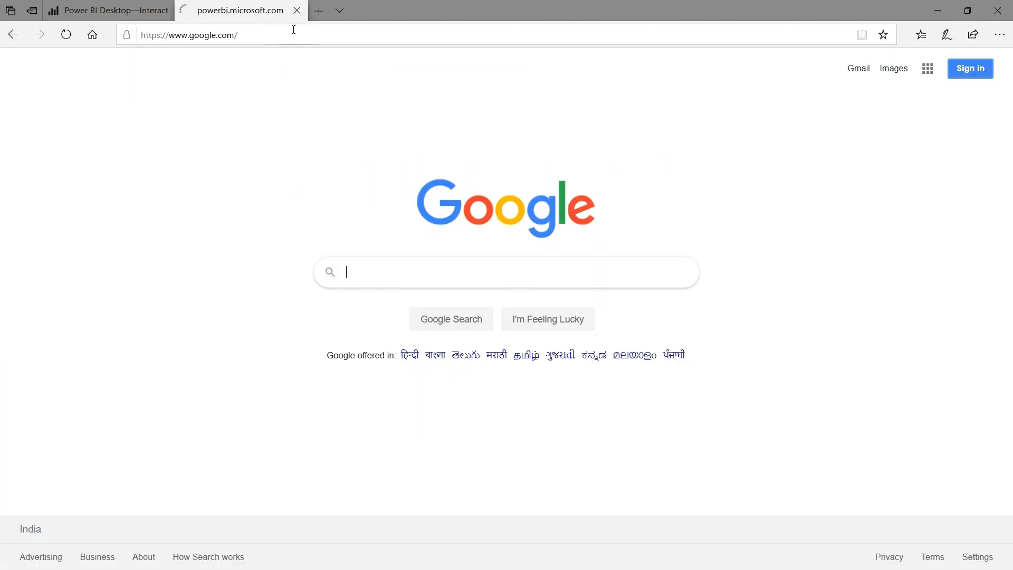
type("Table")
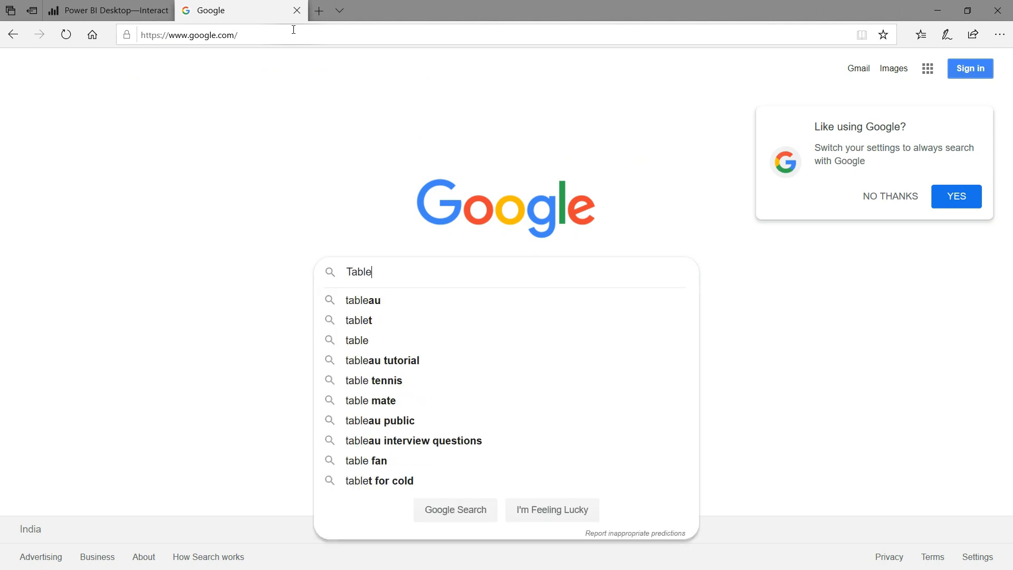
left_click(365, 300)
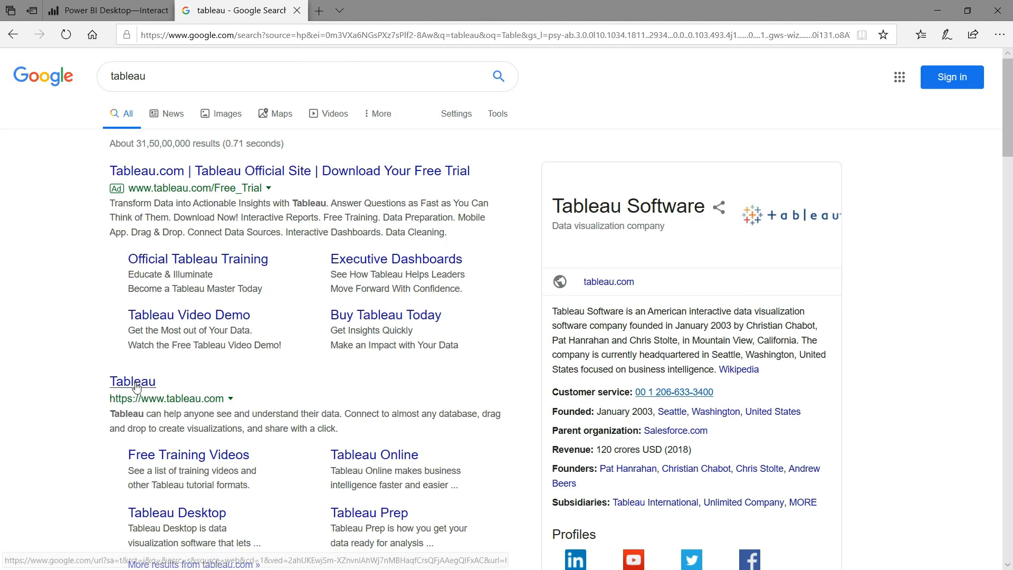
left_click(133, 380)
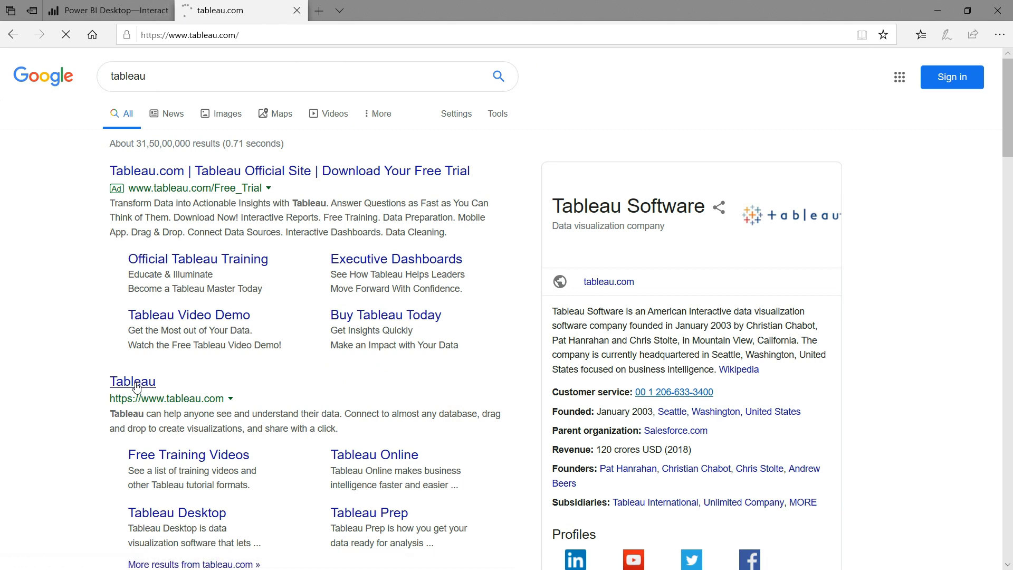
- Browse the tableau.com homepage and go to the free trial page
left_click(132, 381)
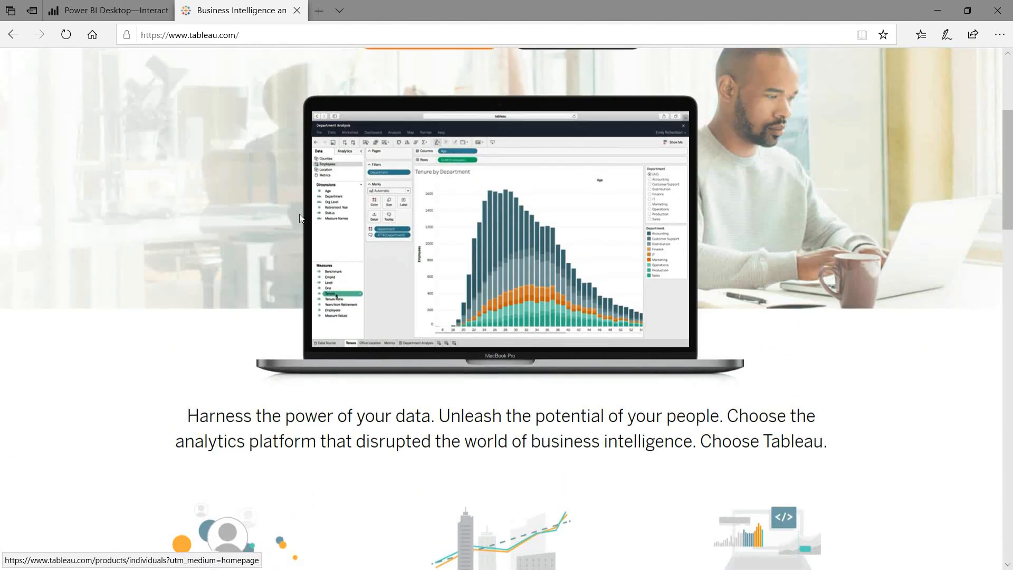
scroll("up", 3)
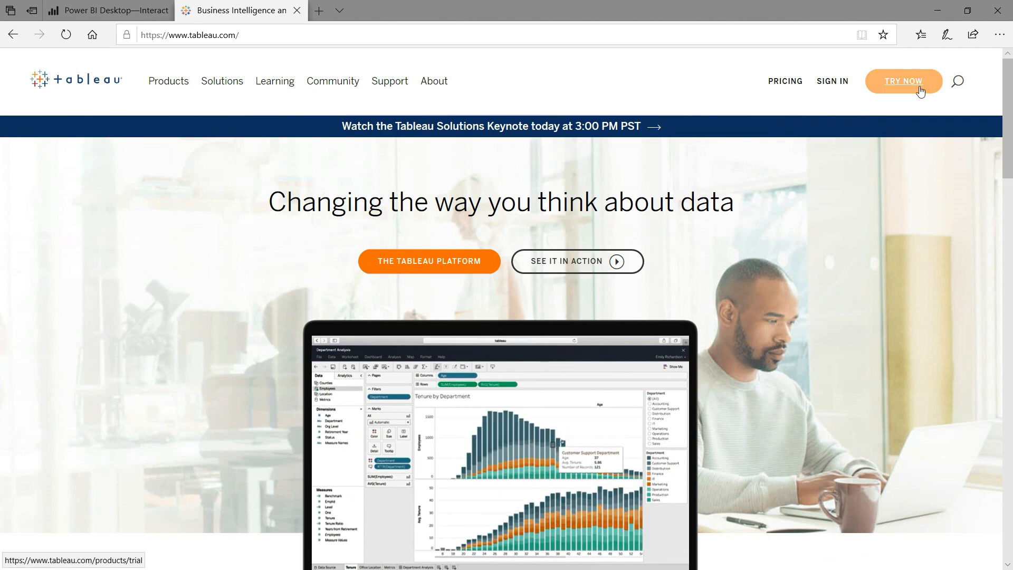
left_click(903, 81)
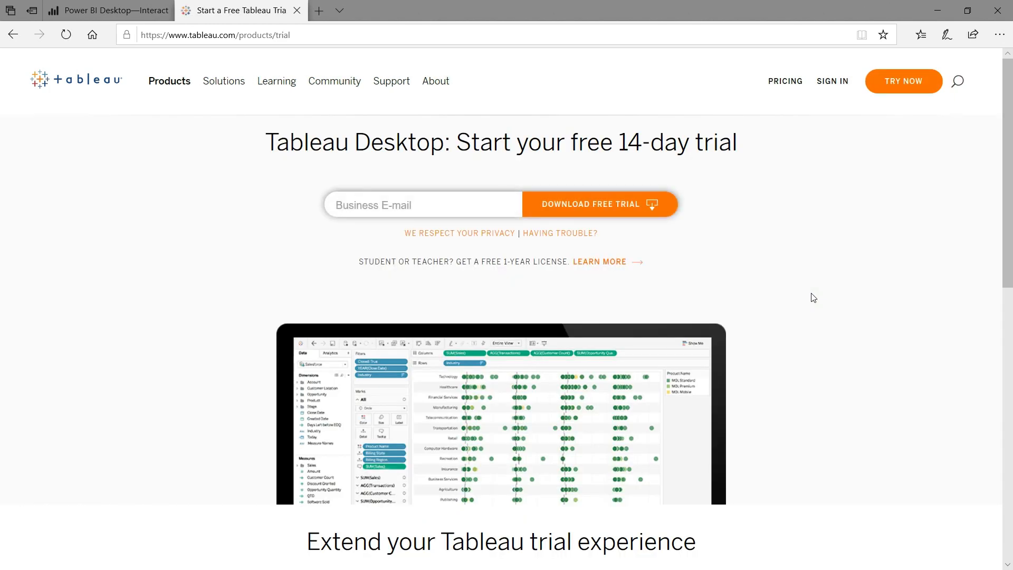
mouse_move(534, 144)
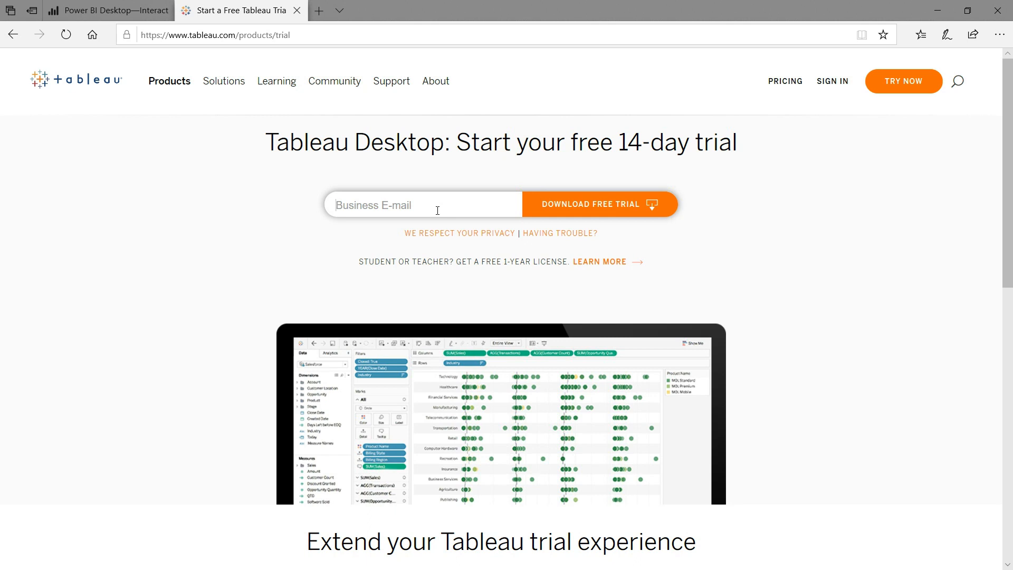
mouse_move(348, 172)
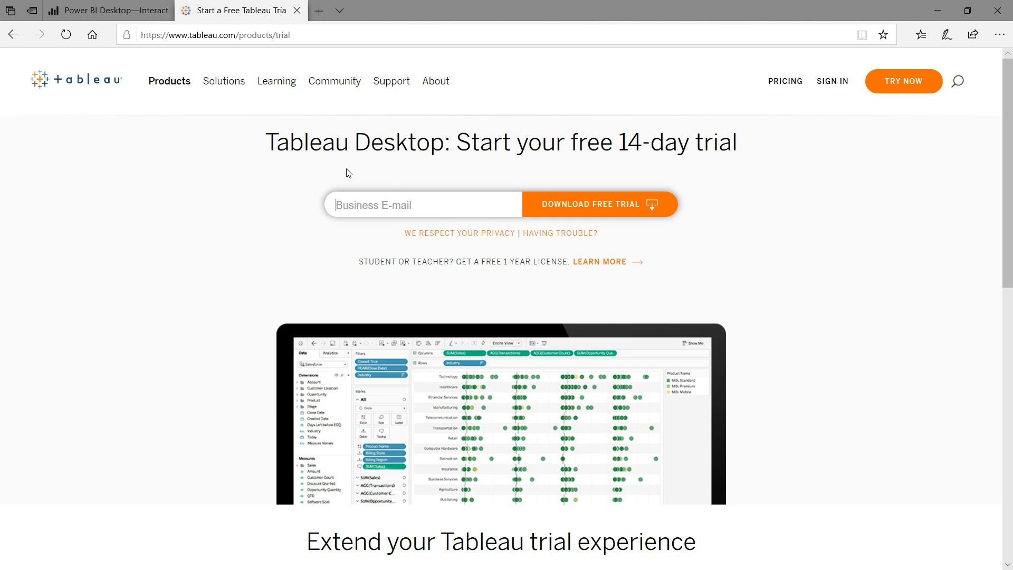
mouse_move(596, 204)
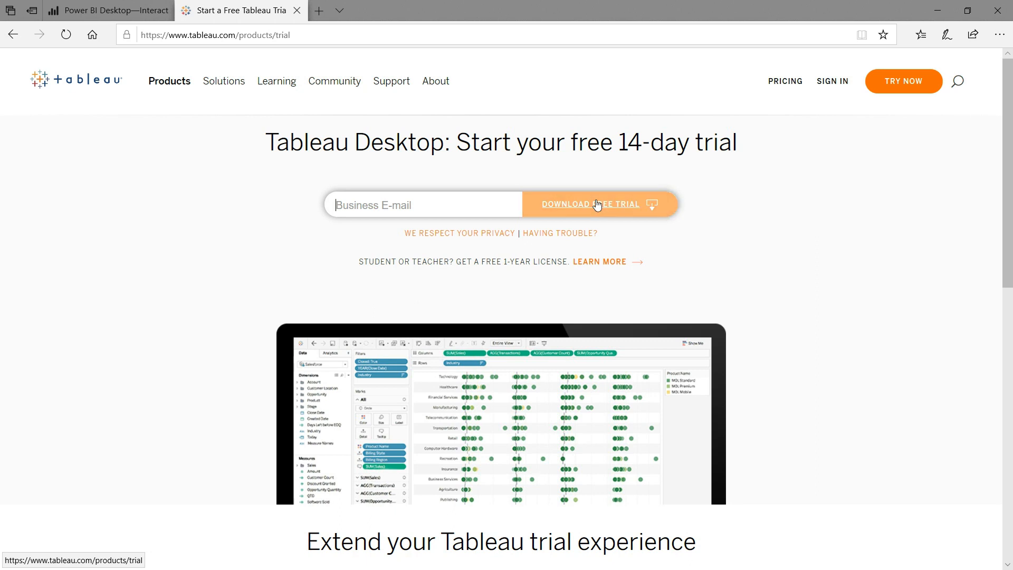
mouse_move(418, 196)
type("Pratha")
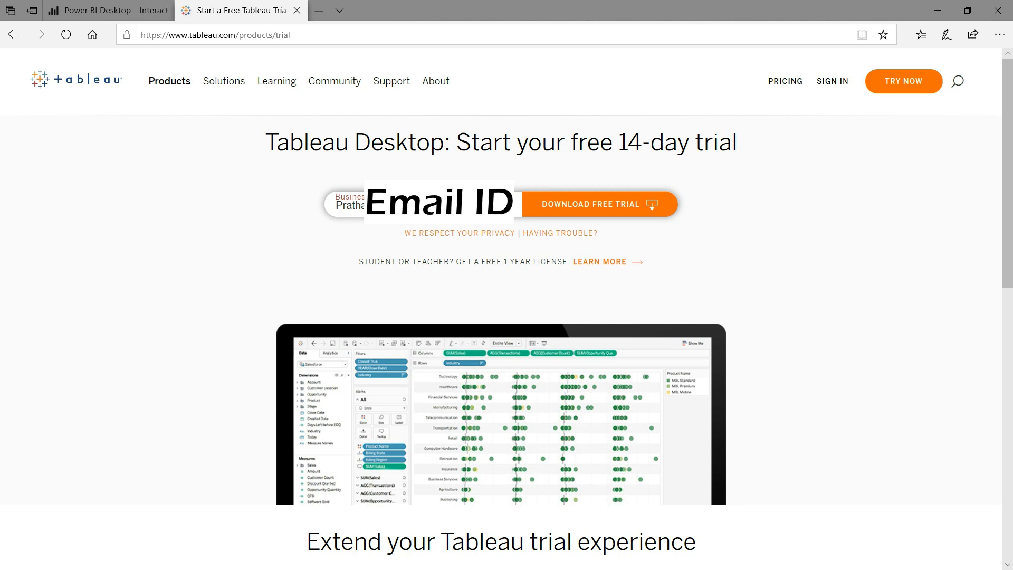
mouse_move(529, 193)
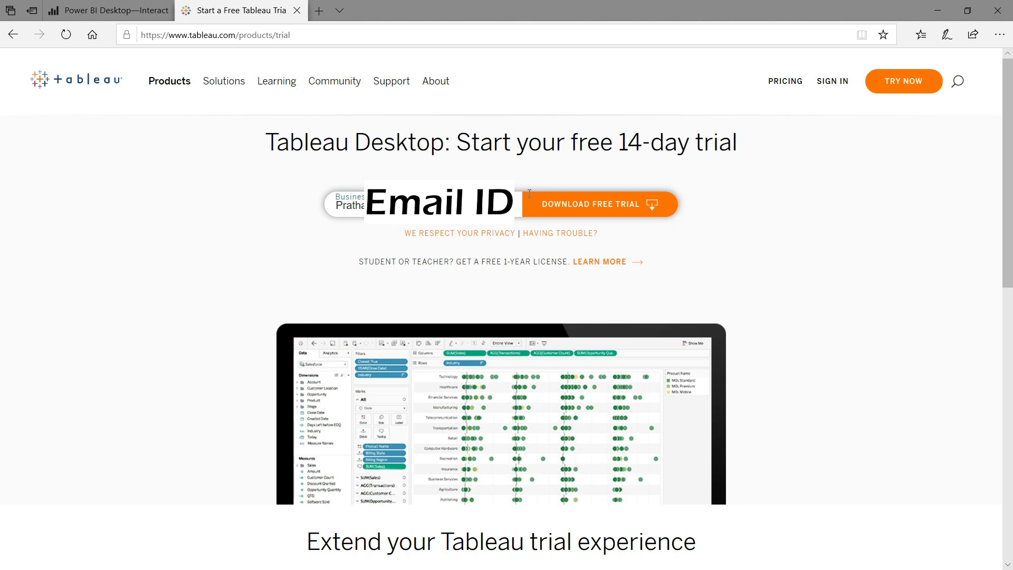
- Submit a business email for the 14-day Tableau Desktop trial and start the download manually
left_click(590, 204)
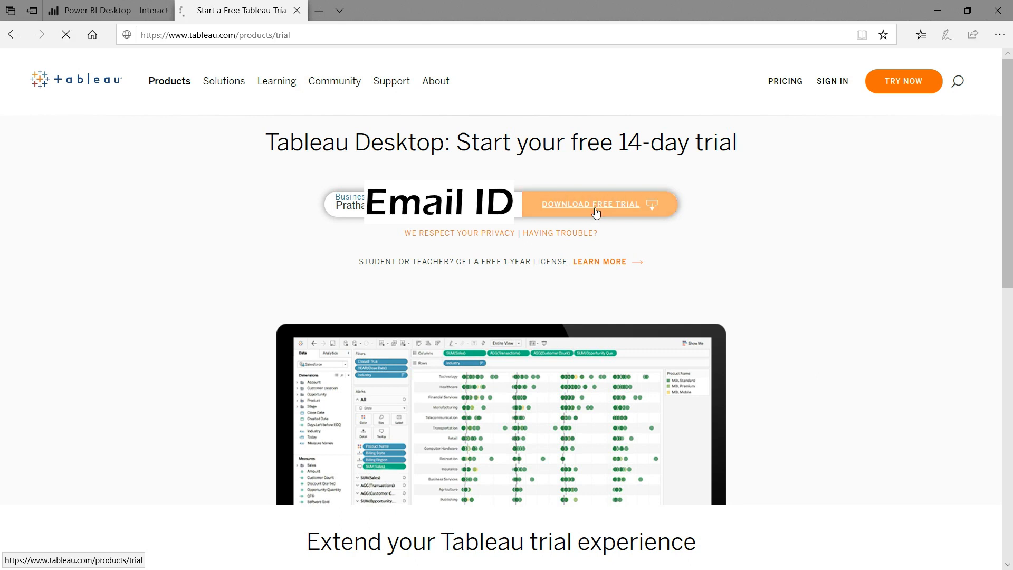
left_click(589, 204)
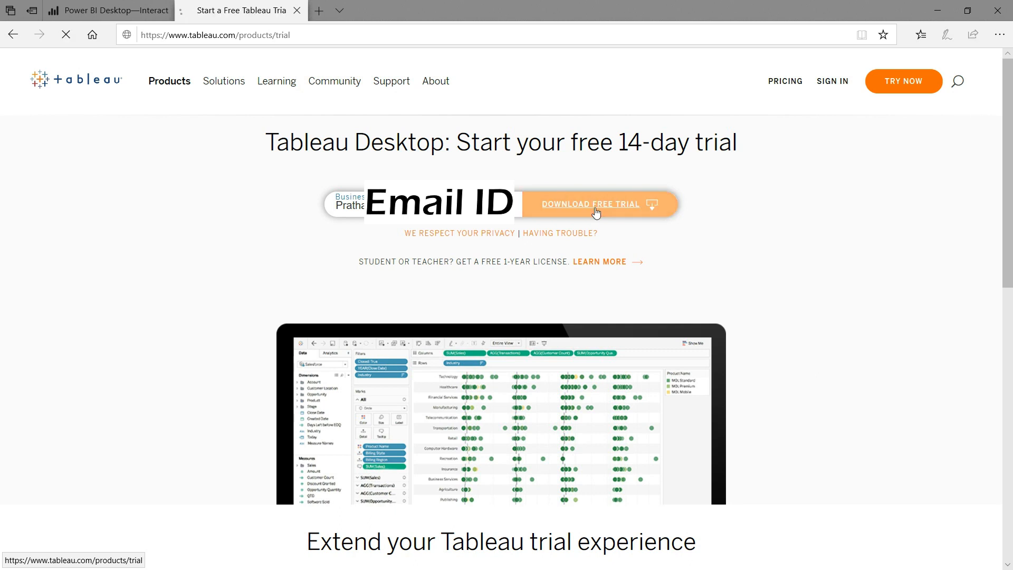
left_click(589, 205)
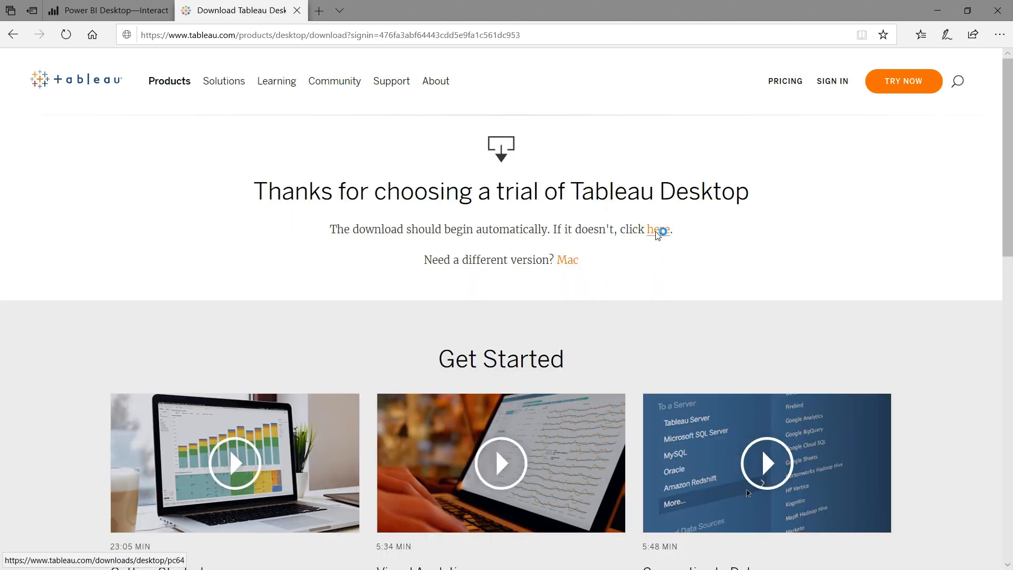
left_click(657, 229)
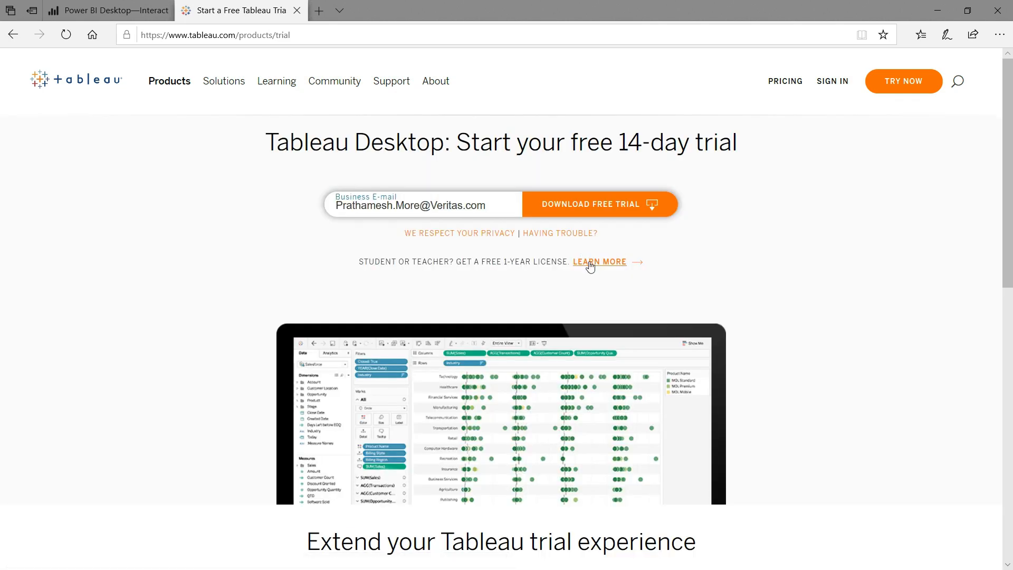
- Open the free student license page and set the school country to India
left_click(598, 261)
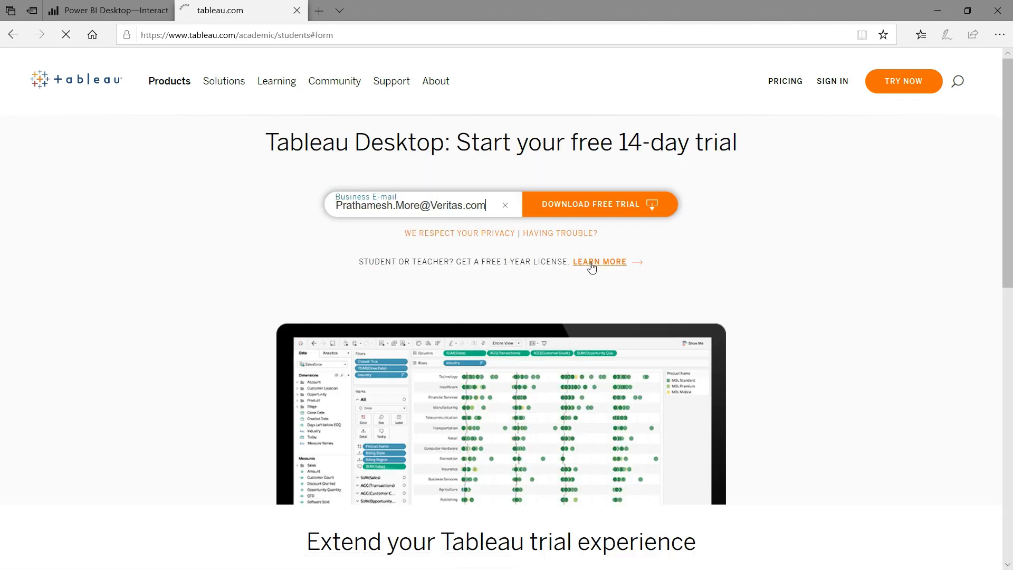
left_click(598, 262)
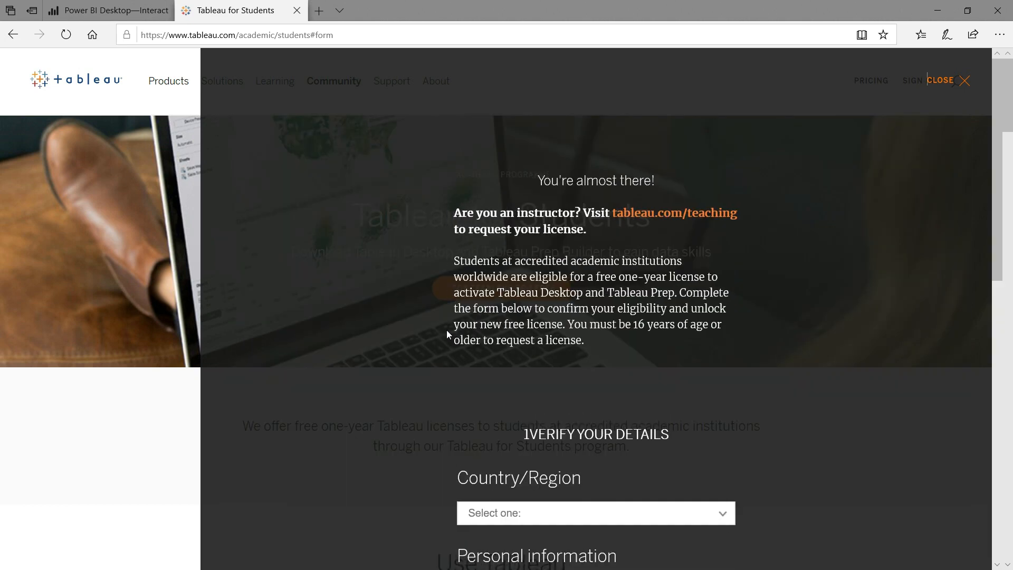
scroll("down", 3)
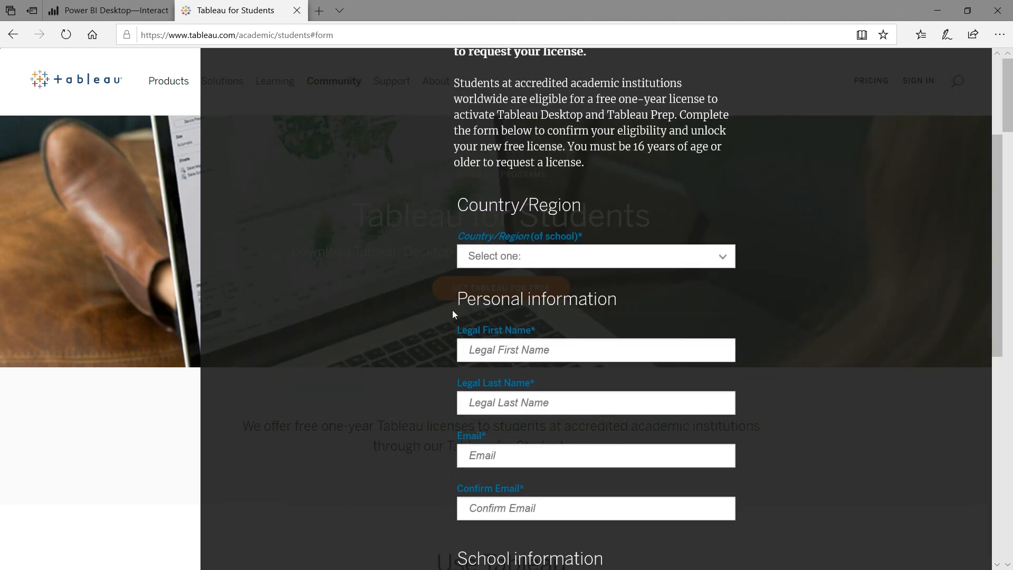
left_click(595, 256)
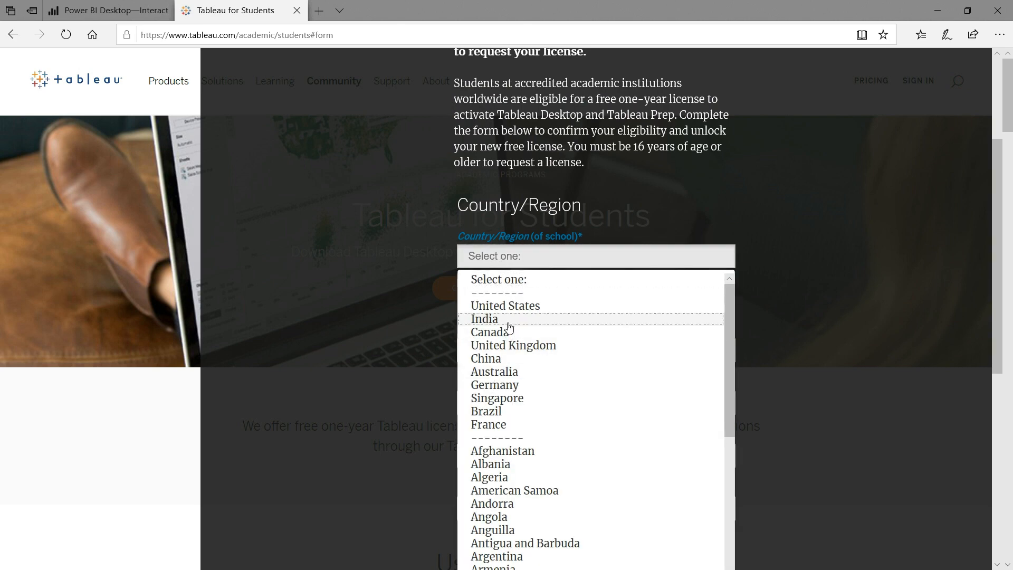
left_click(483, 319)
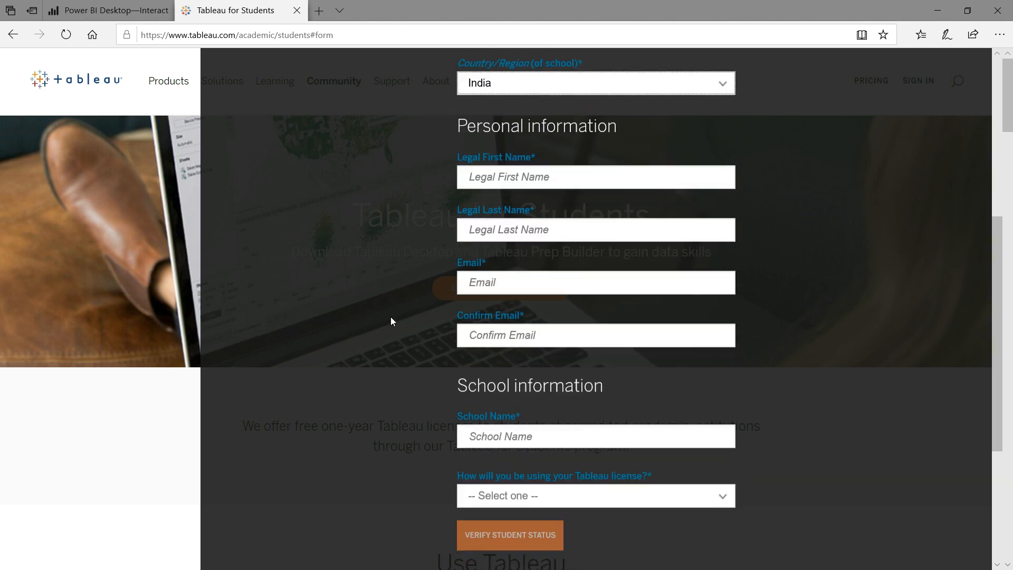
- Choose the school, set license use to 'Learning on own', and verify student status
type("SC")
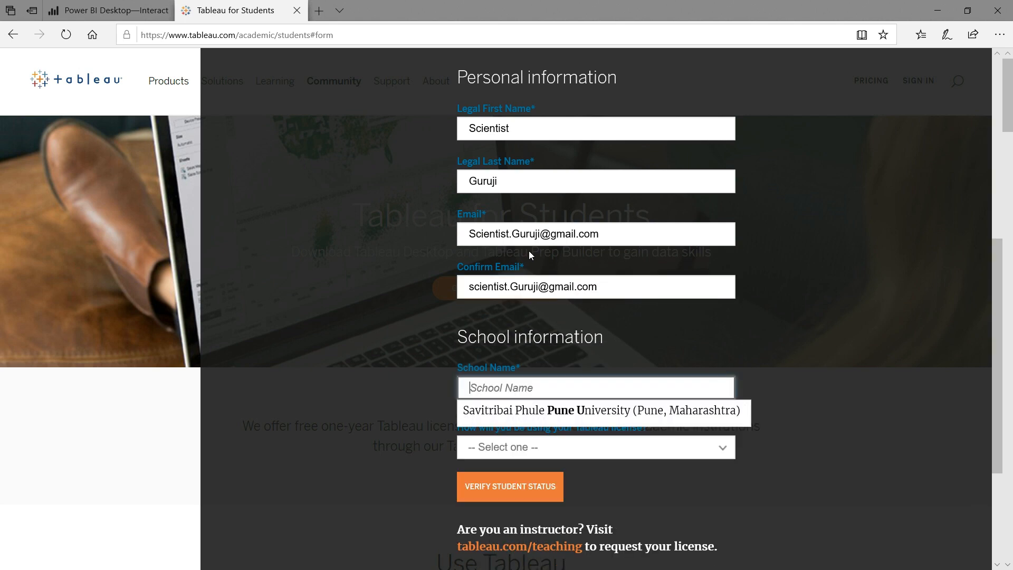
left_click(596, 446)
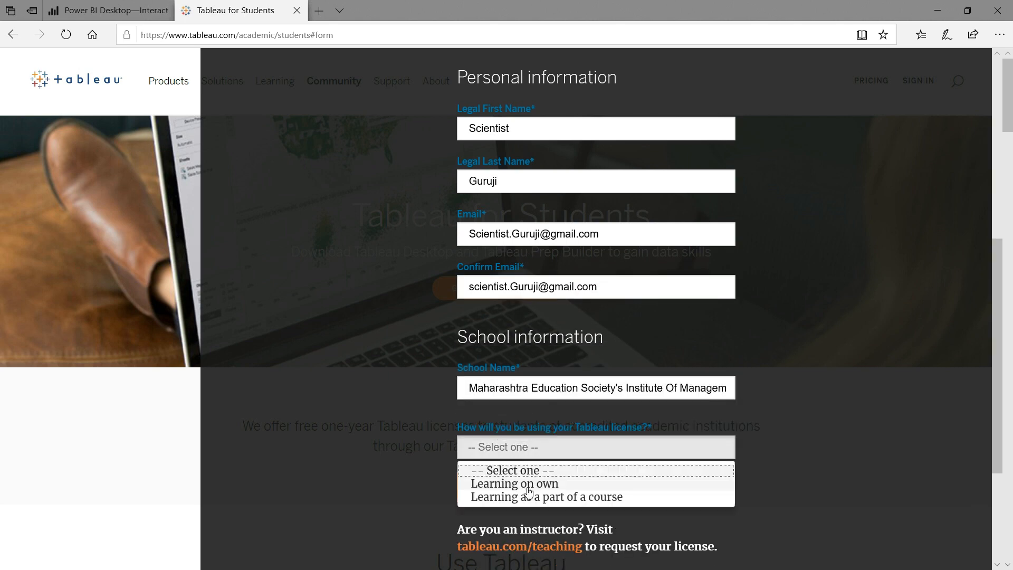
left_click(513, 484)
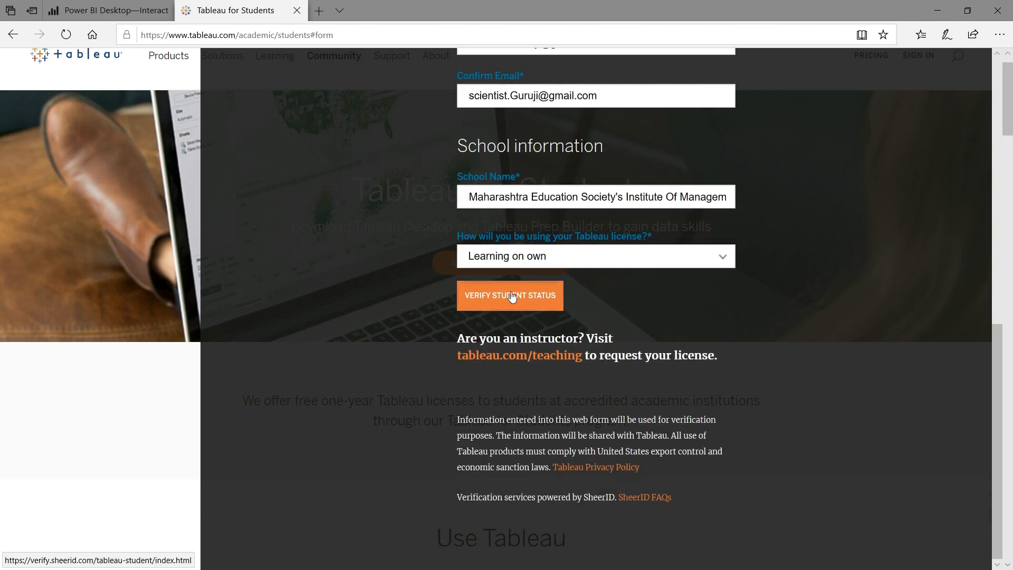
scroll("down", 3)
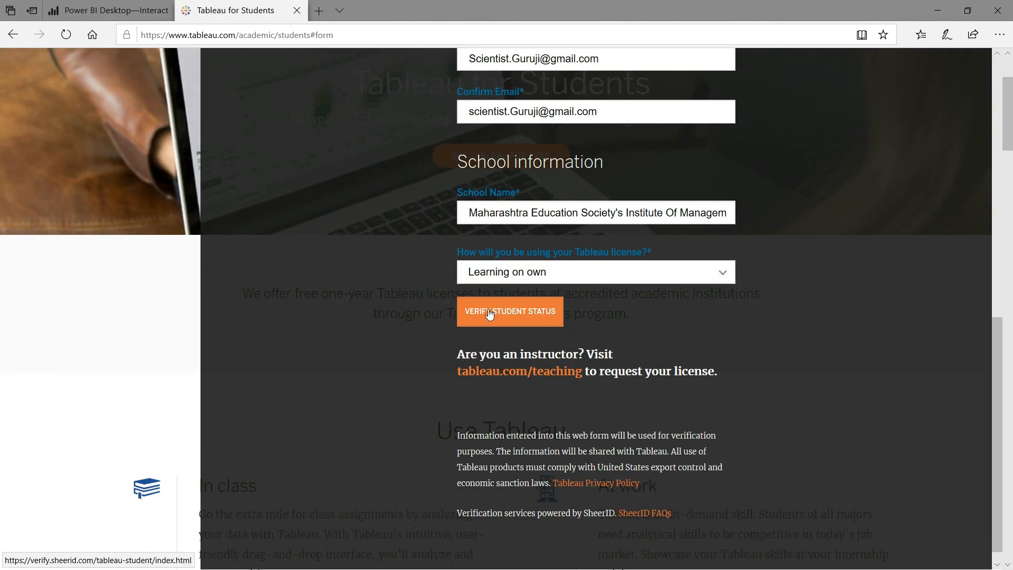
left_click(595, 271)
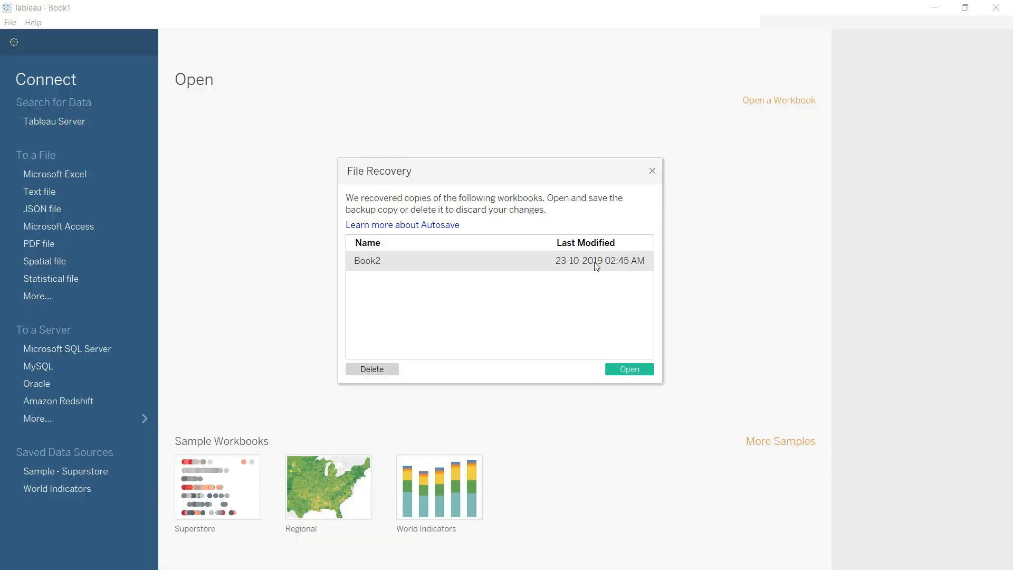
left_click(89, 22)
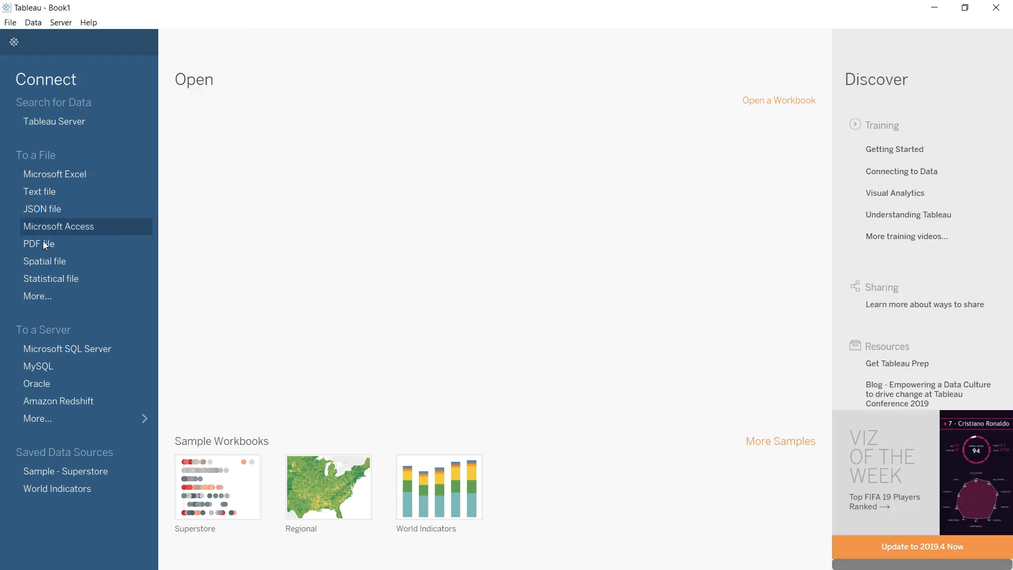
left_click(37, 418)
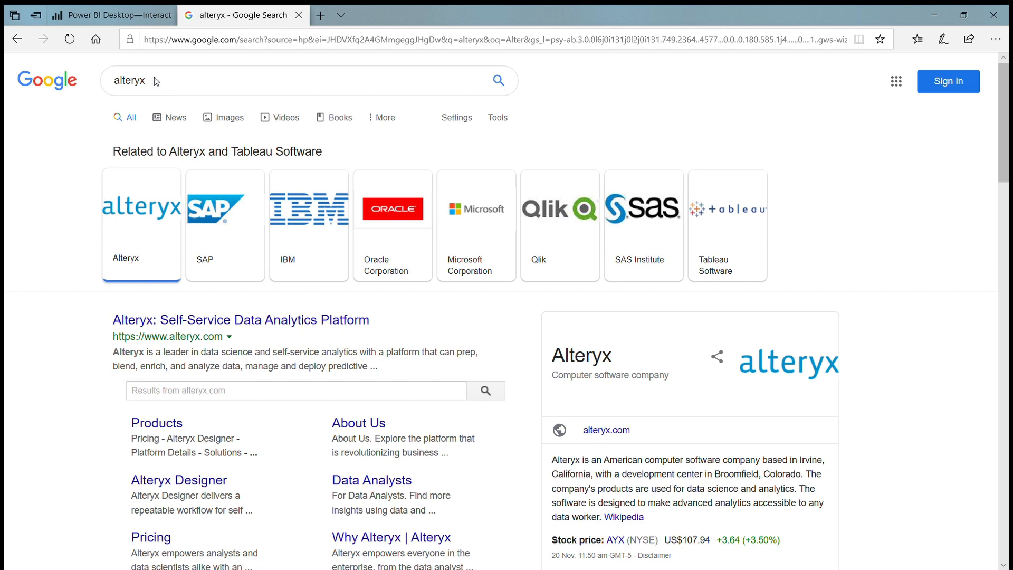
mouse_move(540, 137)
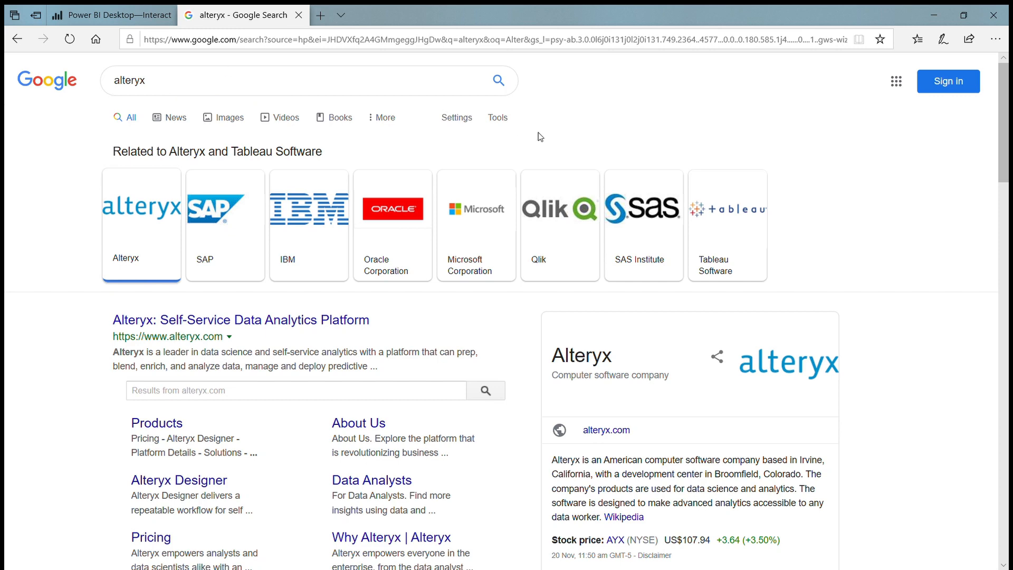
mouse_move(326, 126)
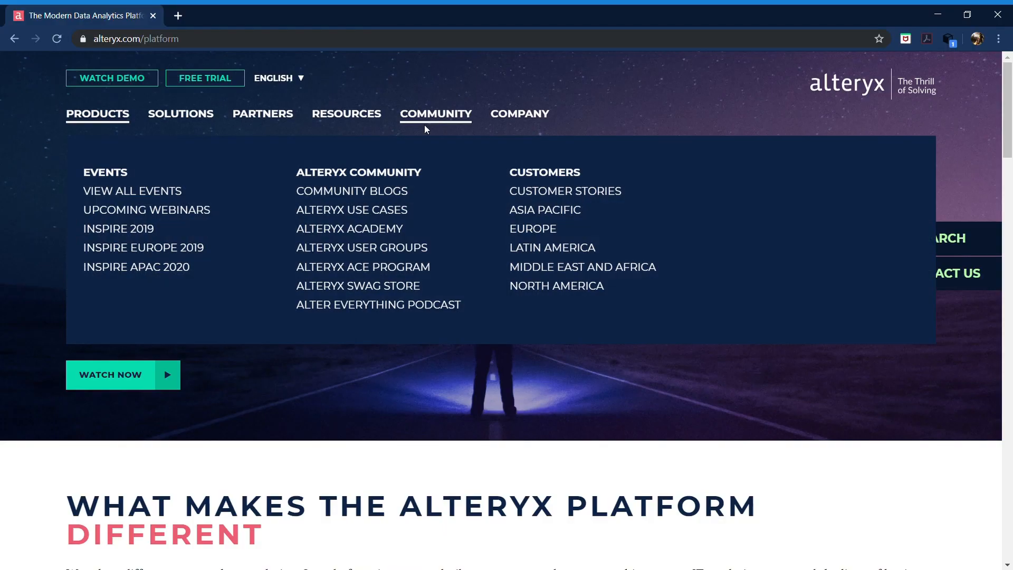
- Open the Alteryx Designer page, play its data prep demo video, and scroll through
left_click(112, 190)
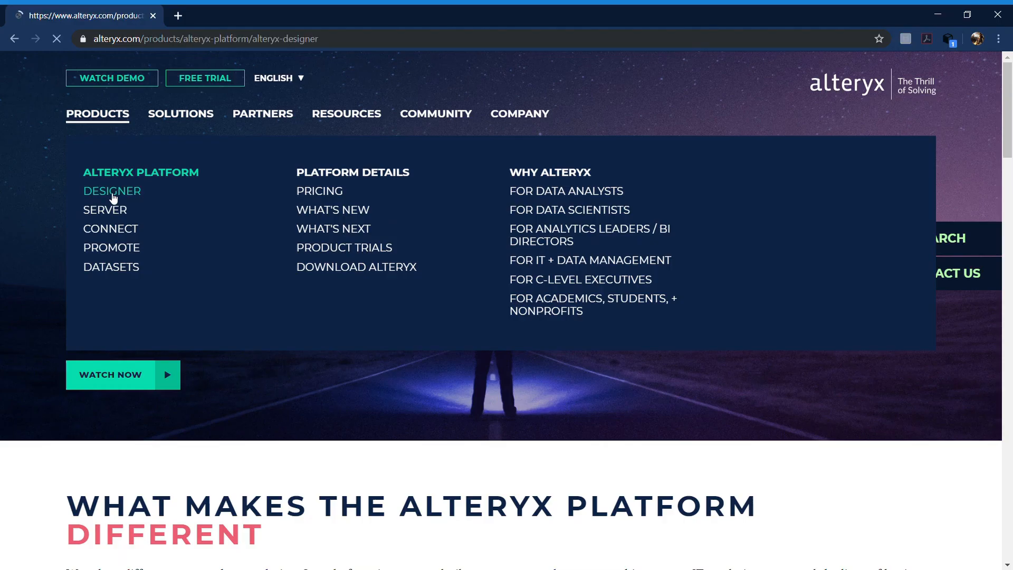
left_click(112, 190)
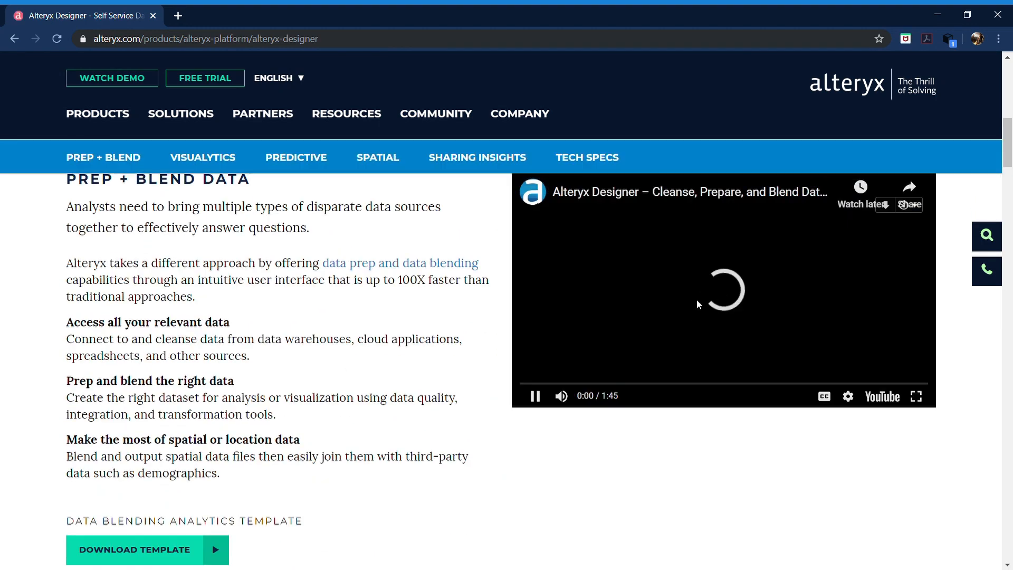
left_click(847, 396)
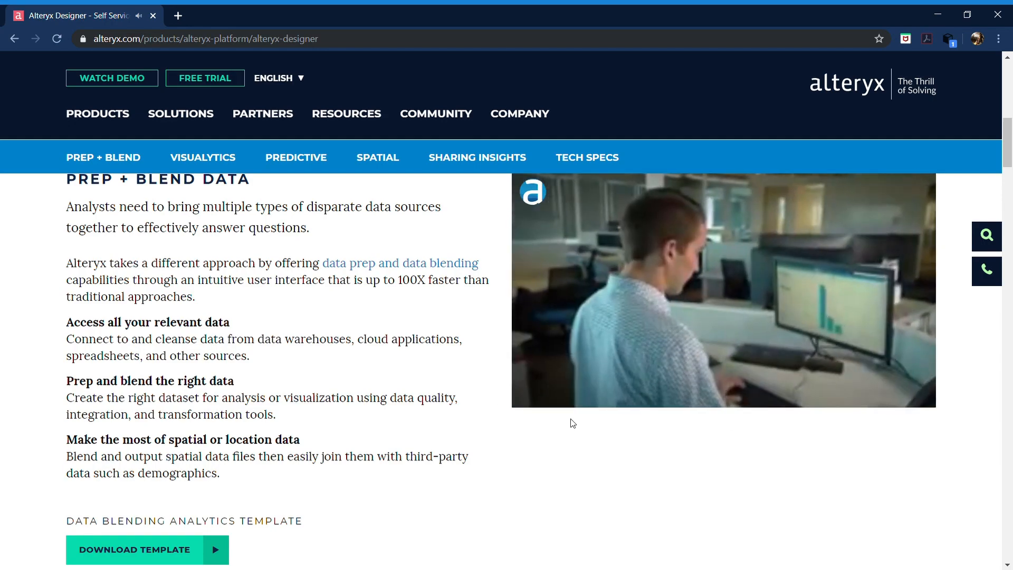
scroll("up", 3)
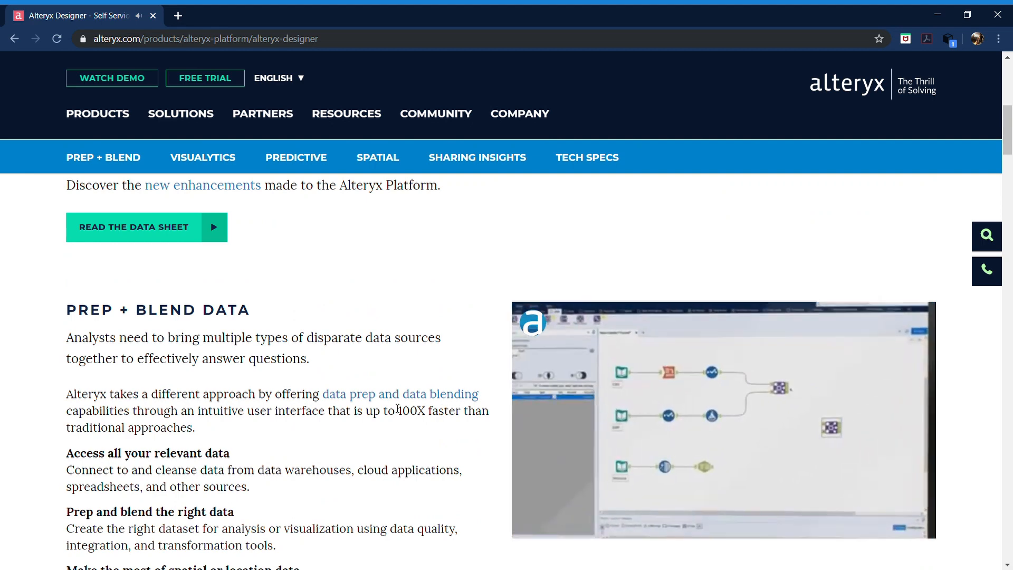
scroll("up", 3)
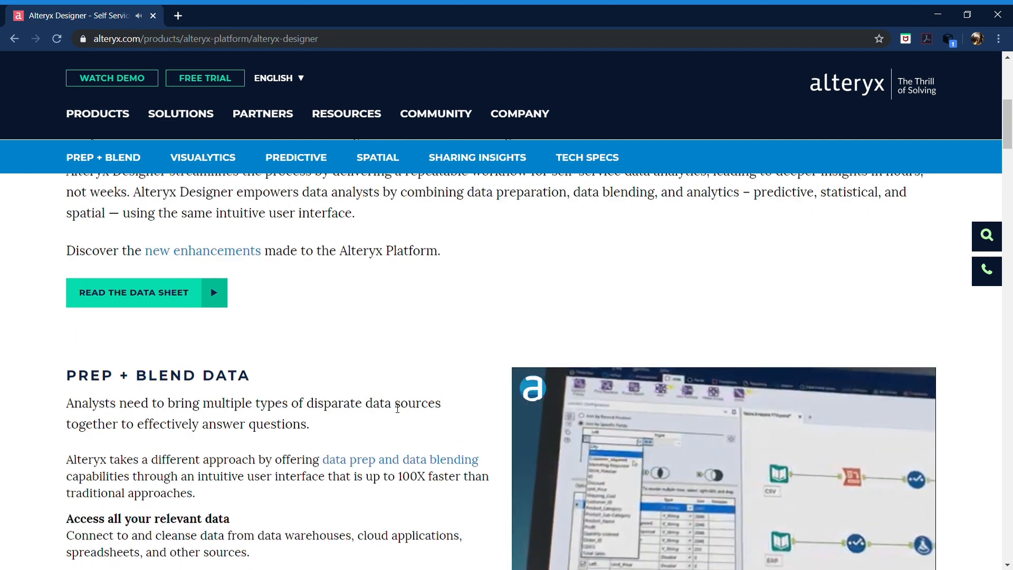
scroll("down", 3)
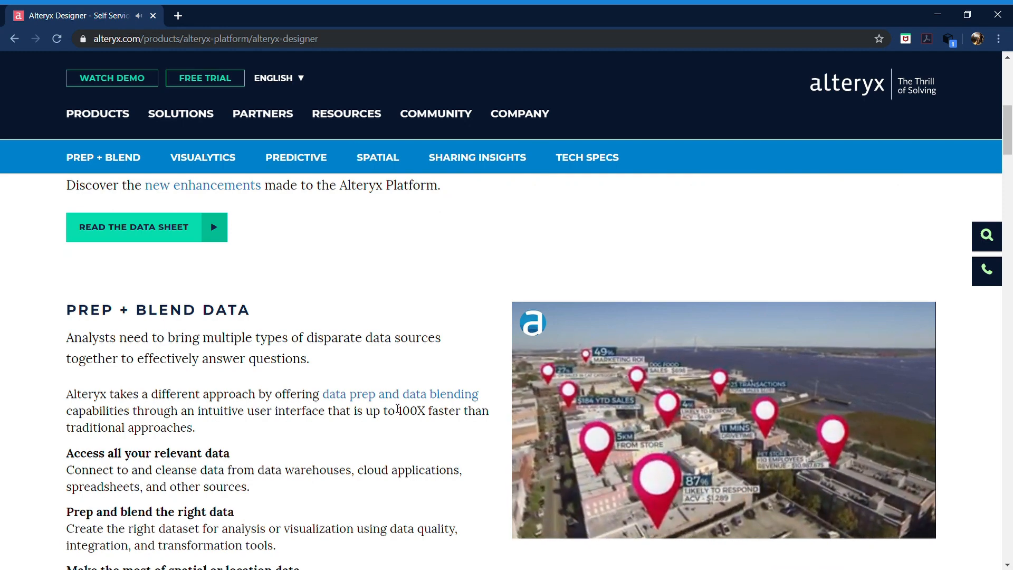
scroll("up", 3)
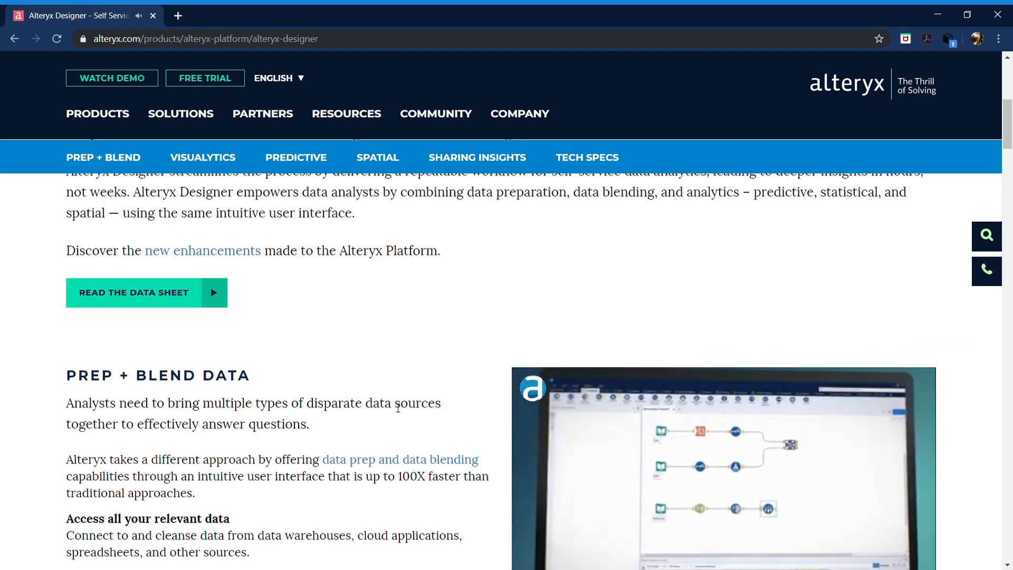
- Open the Alteryx Server product page from Products and scroll through it
left_click(97, 114)
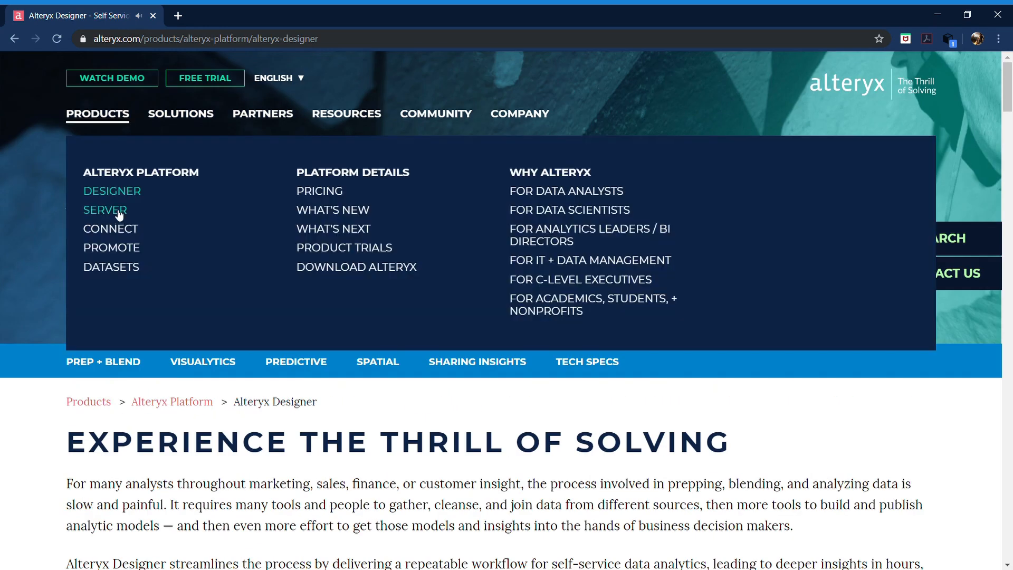
left_click(104, 210)
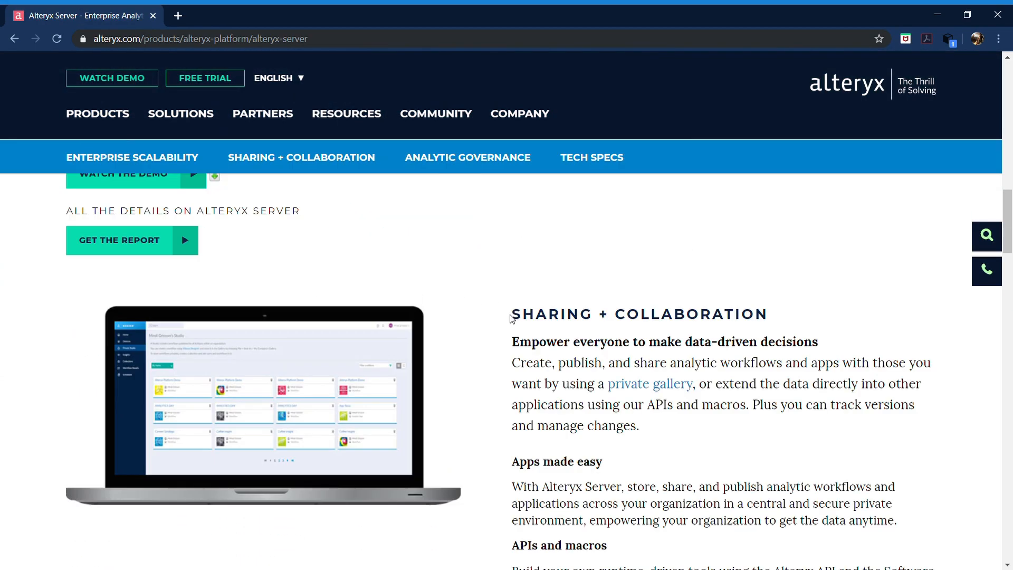
scroll("up", 3)
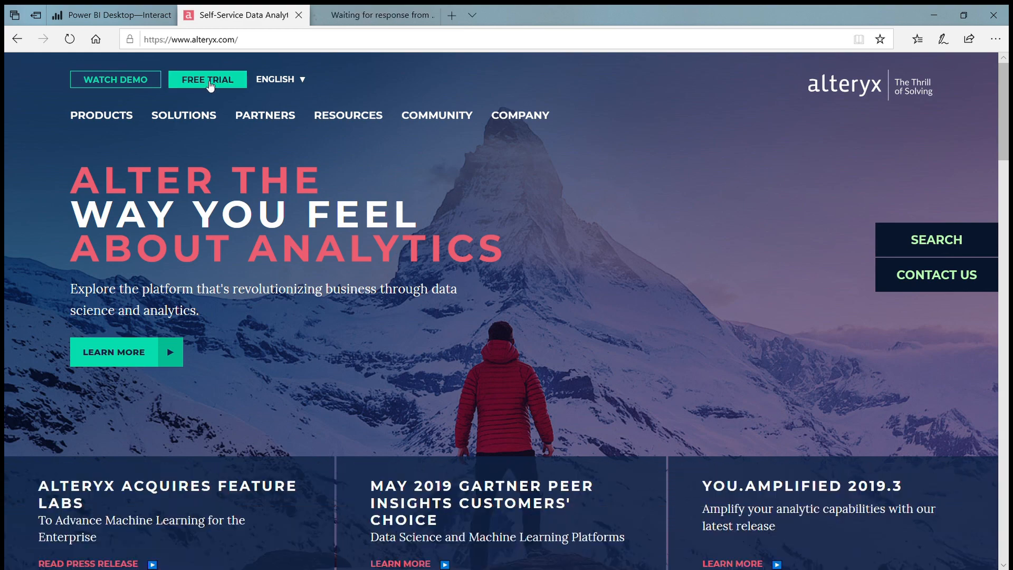
- Open the 14-day Alteryx Designer free trial page and scroll through its download form
left_click(206, 79)
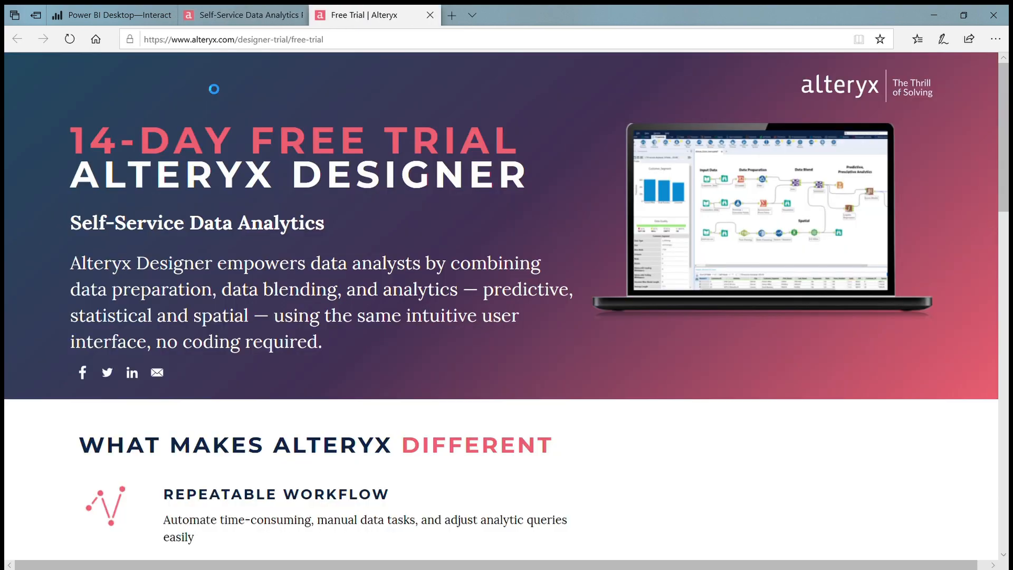
scroll("down", 3)
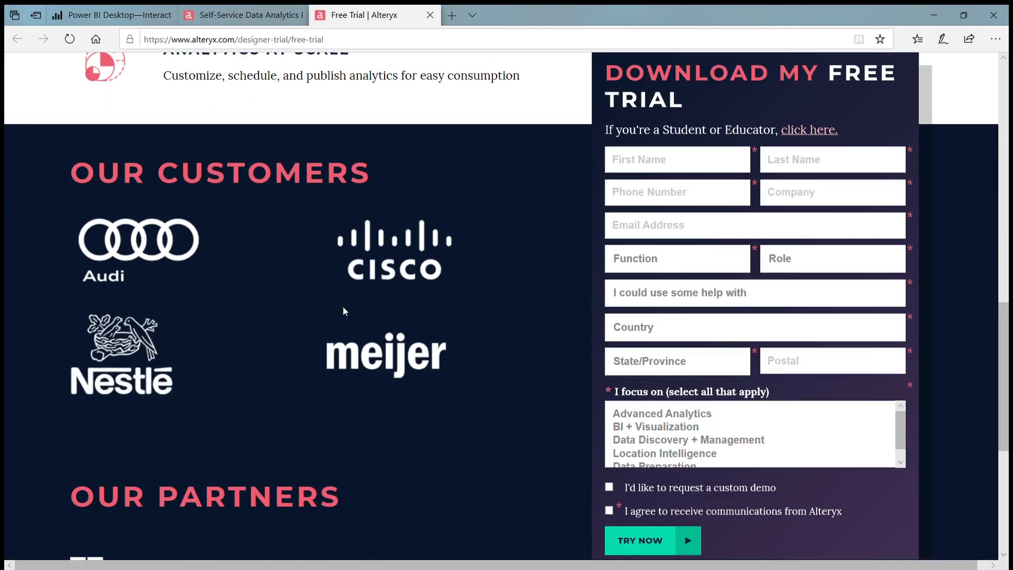
scroll("down", 3)
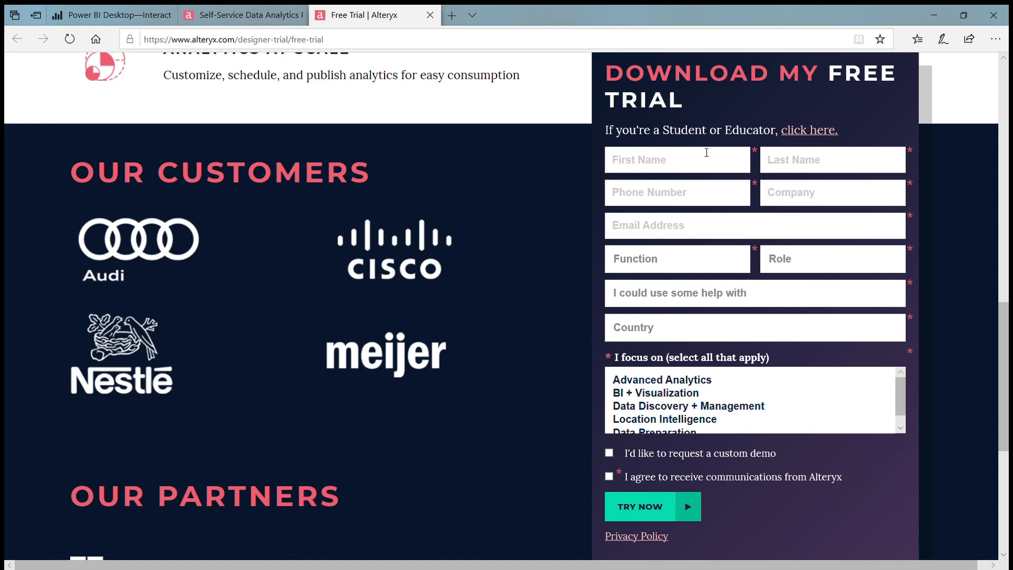
scroll("up", 3)
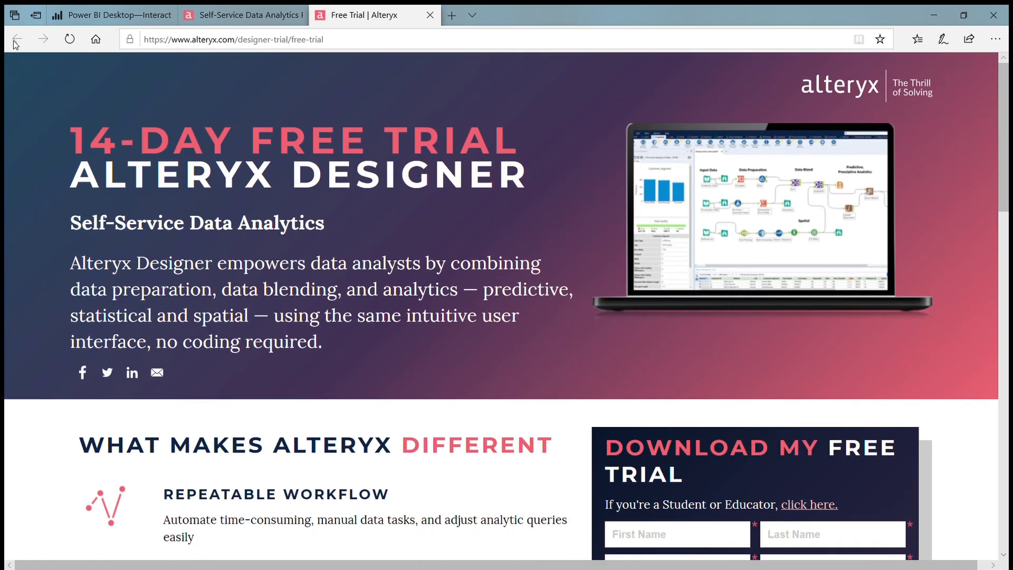
scroll("down", 3)
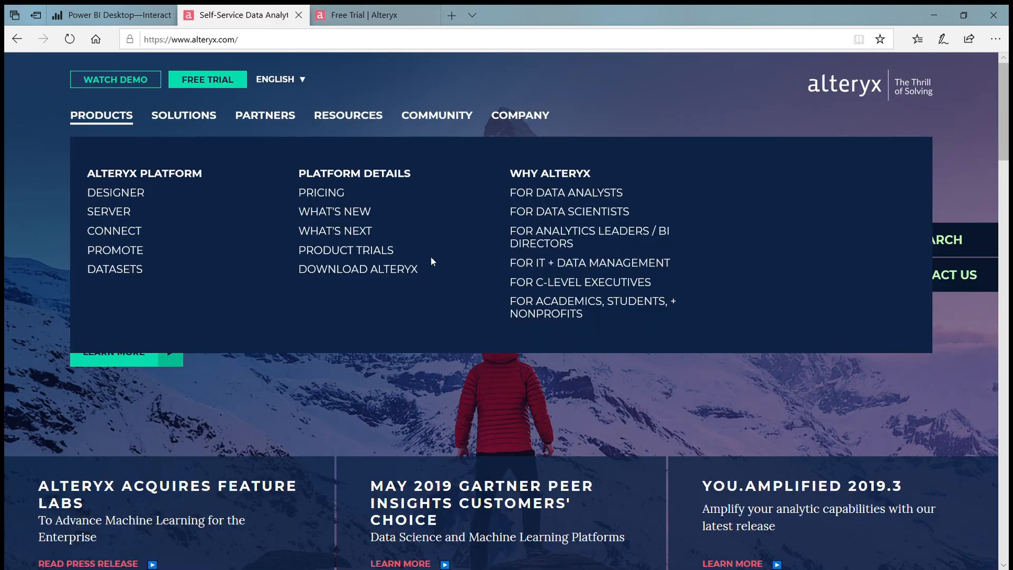
mouse_move(567, 307)
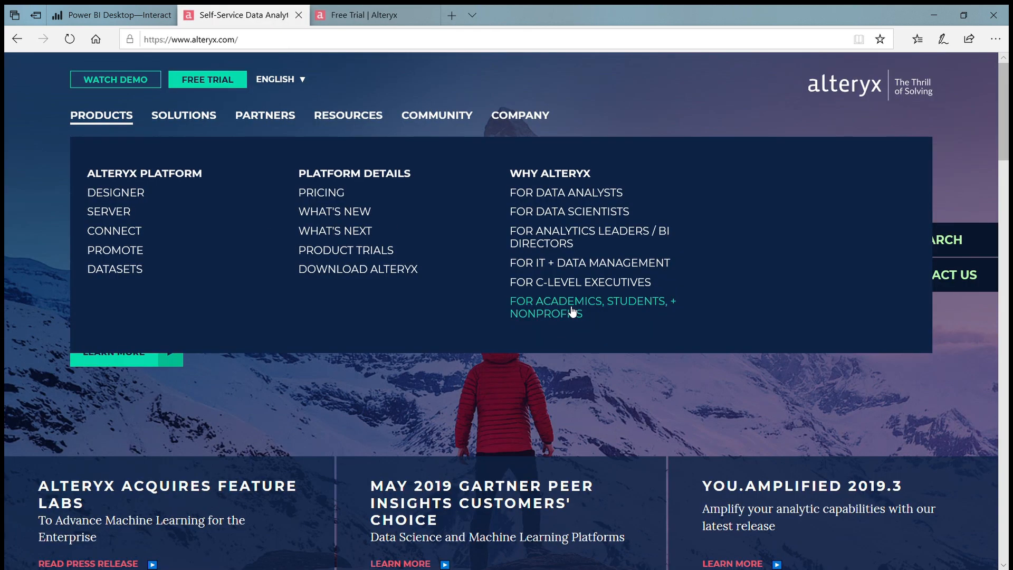
mouse_move(555, 317)
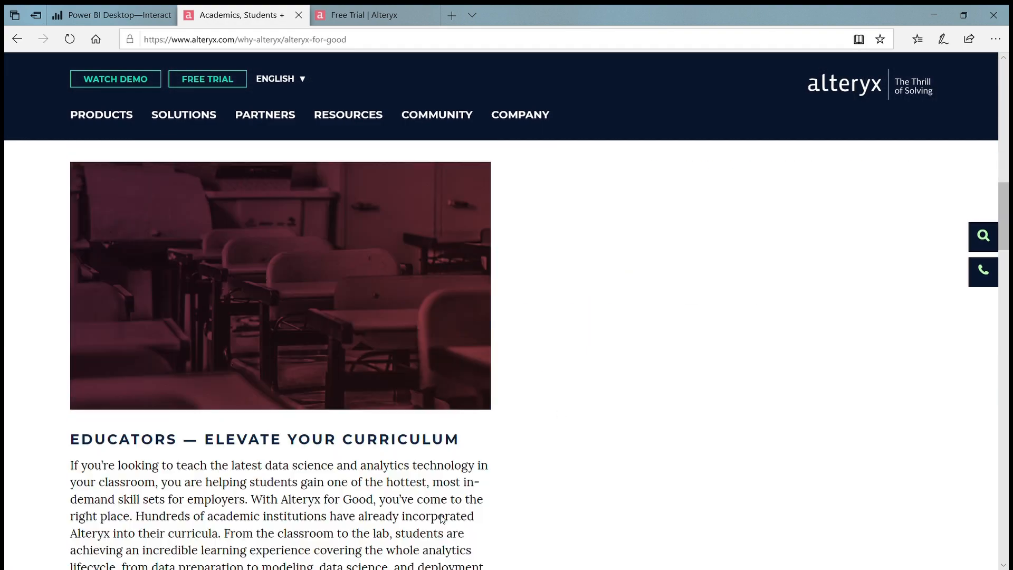
- Browse the Alteryx for Good page and open its nonprofit application form
scroll("down", 3)
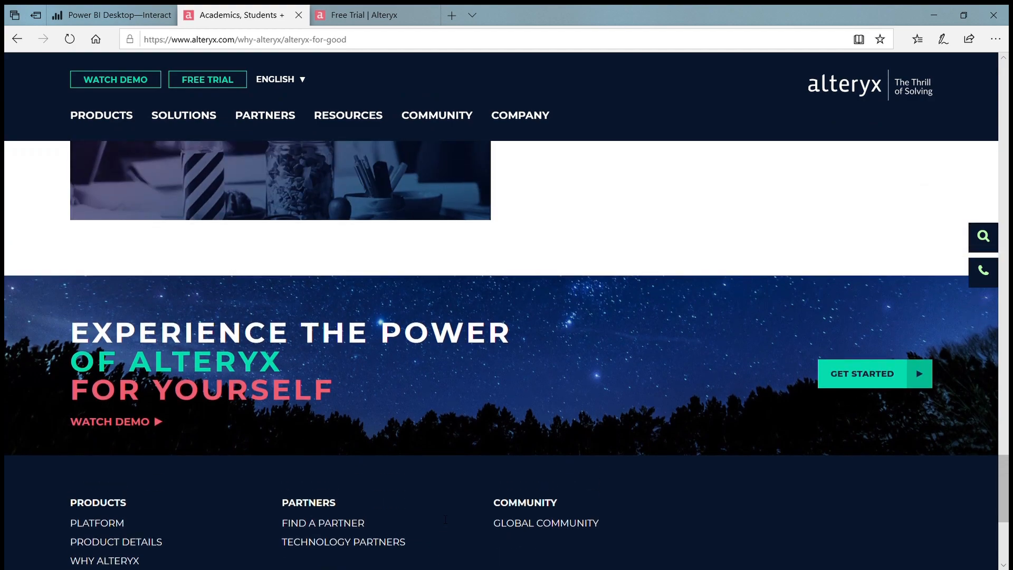
scroll("up", 3)
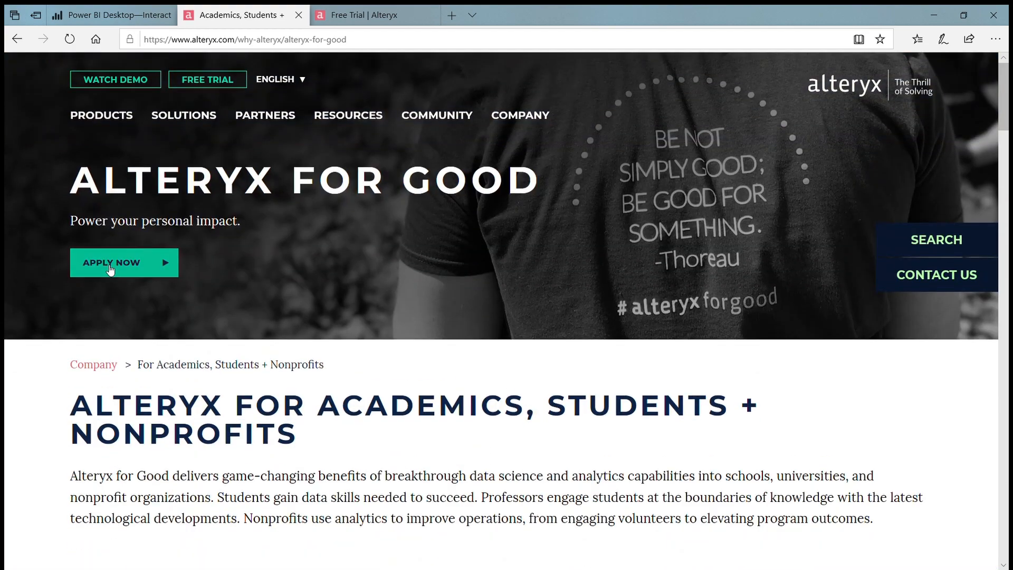
left_click(111, 262)
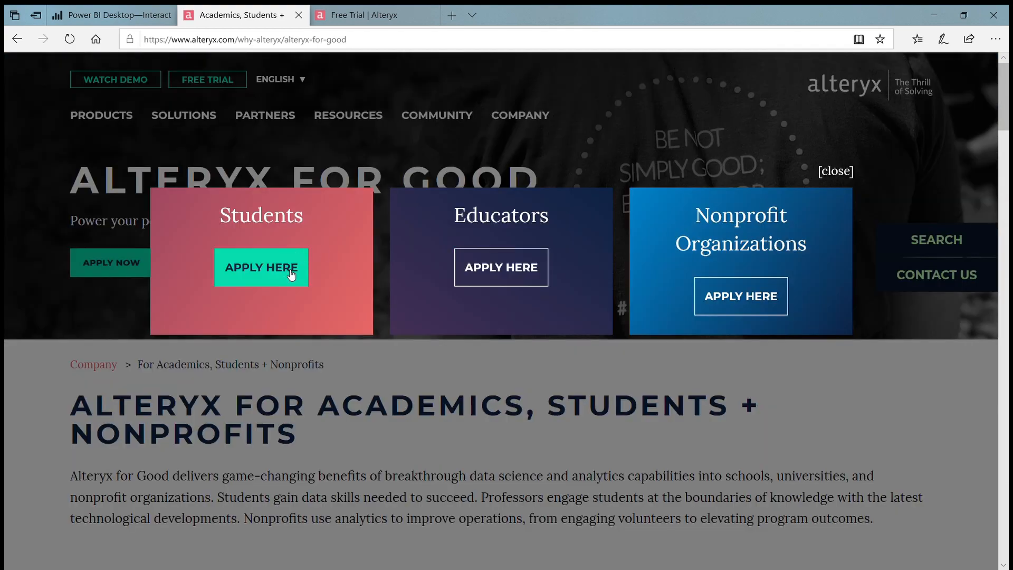
left_click(261, 267)
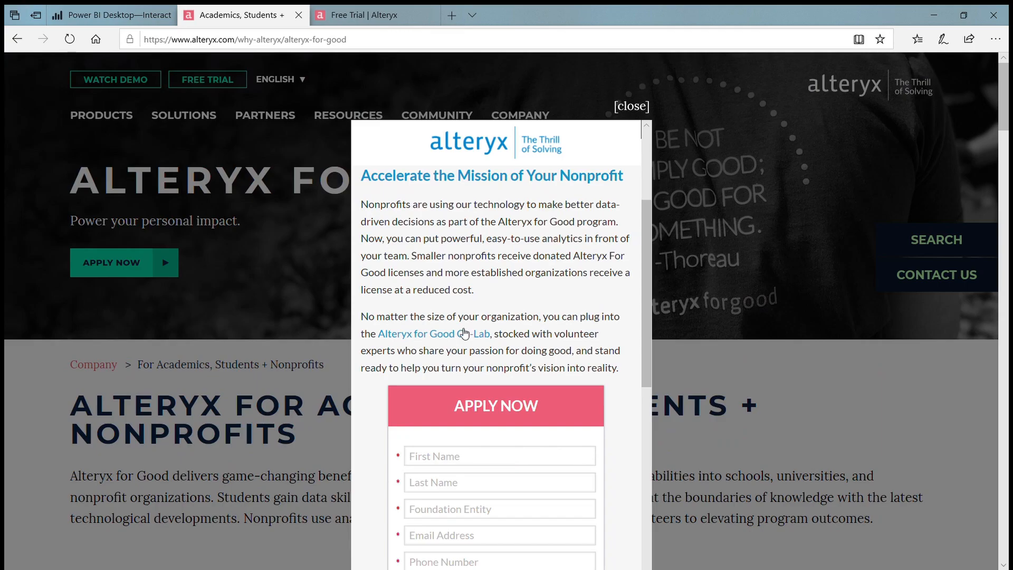
scroll("down", 3)
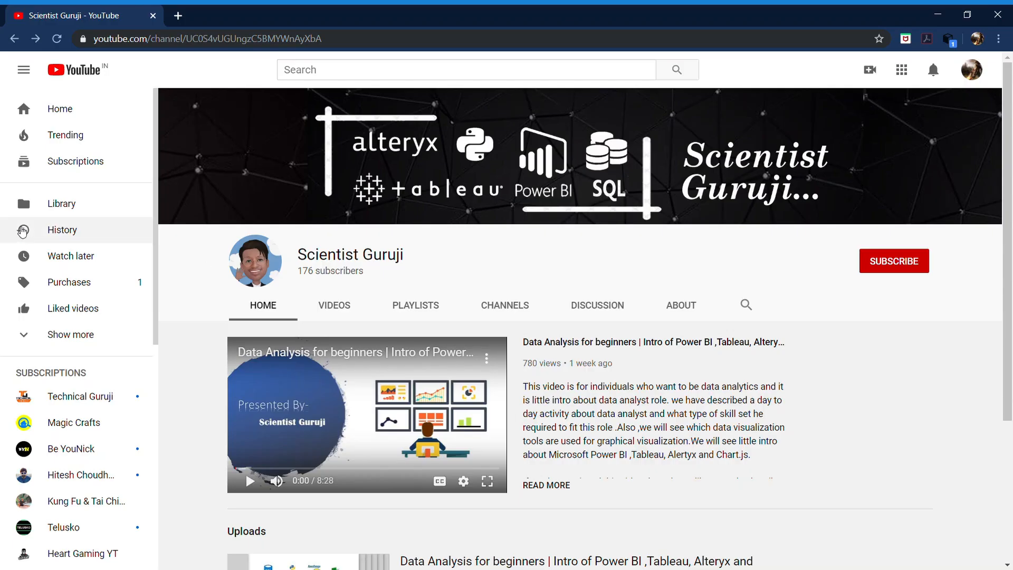
- Collapse the YouTube sidebar and subscribe to Scientist Guruji
left_click(24, 69)
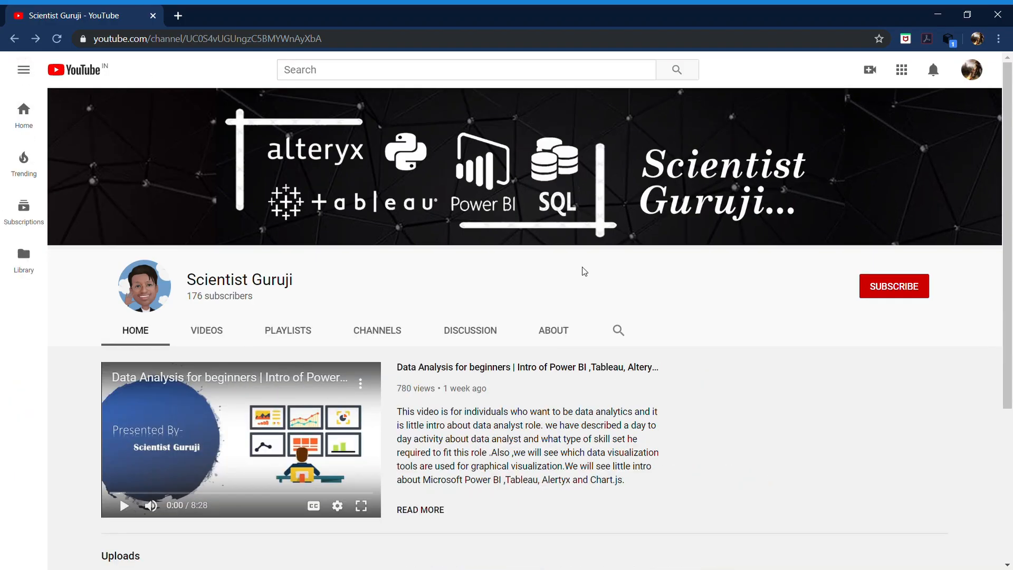
mouse_move(906, 292)
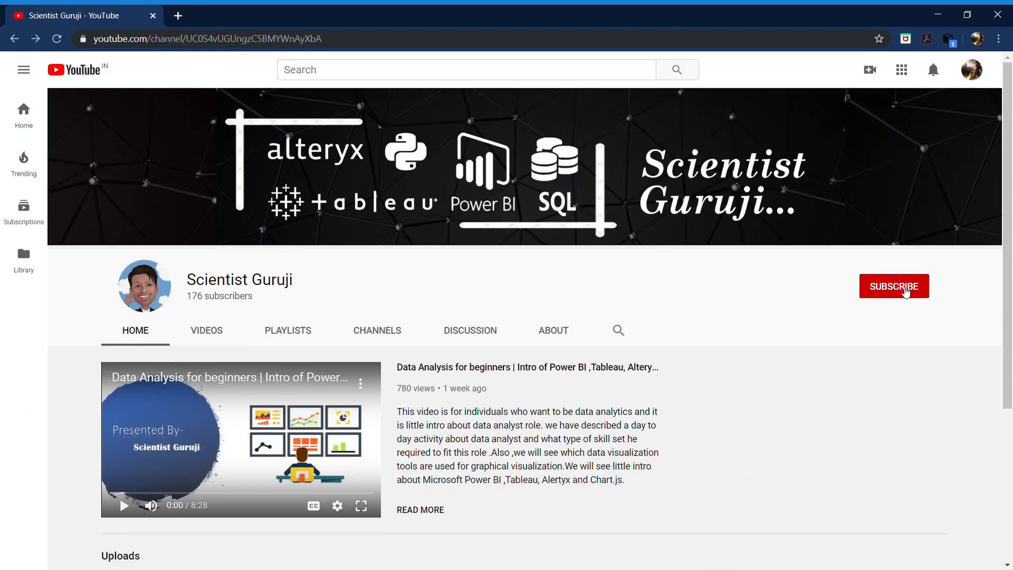
left_click(893, 285)
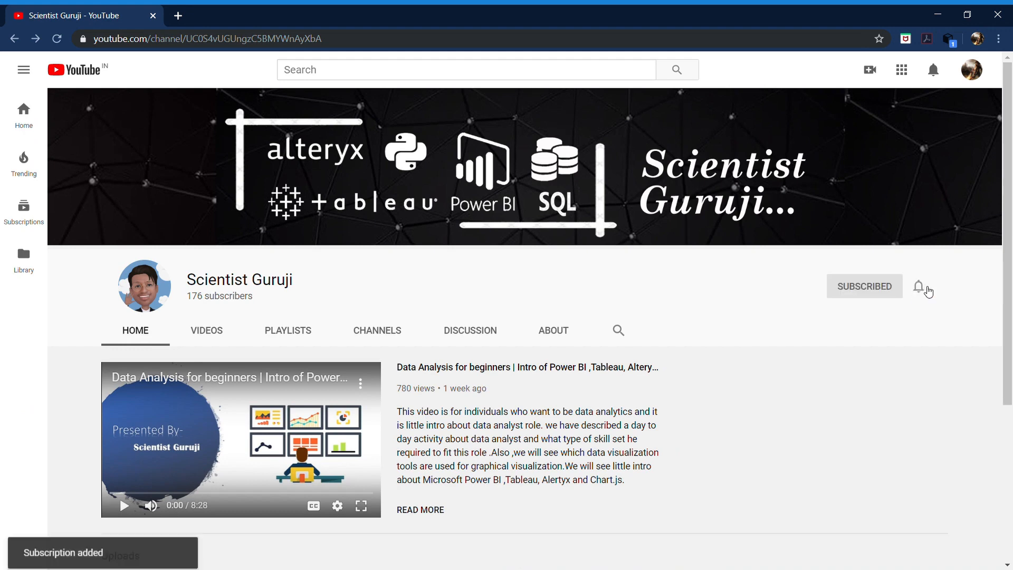